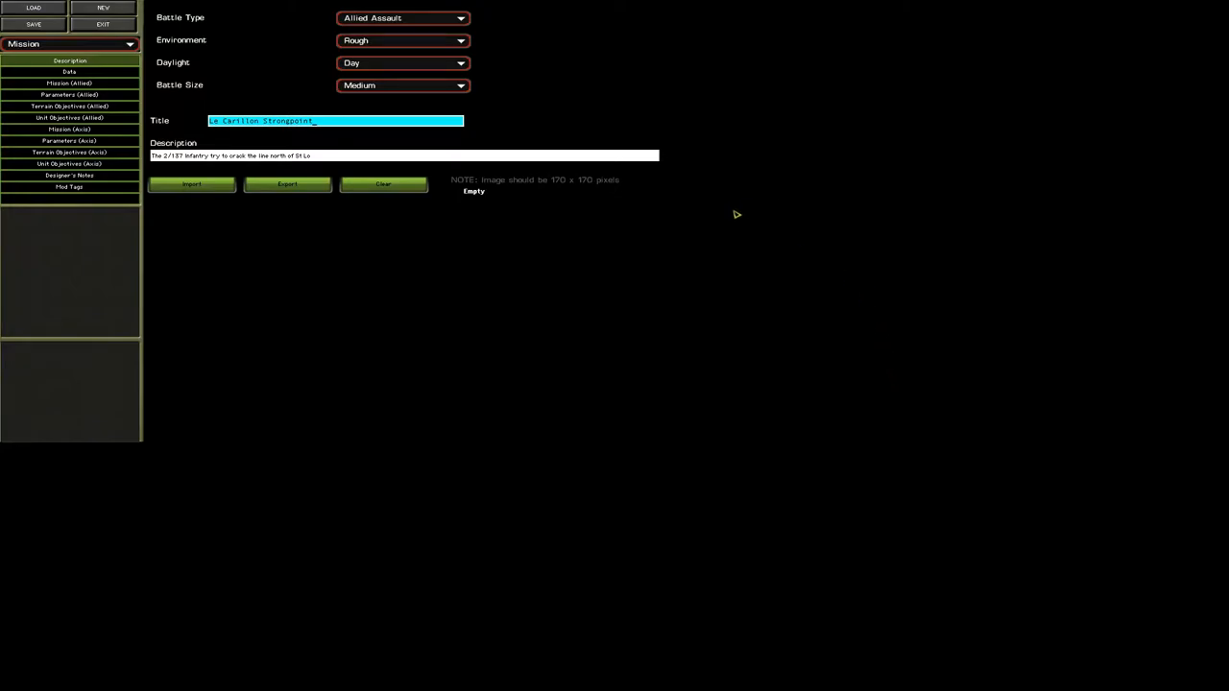
mouse_move(798, 289)
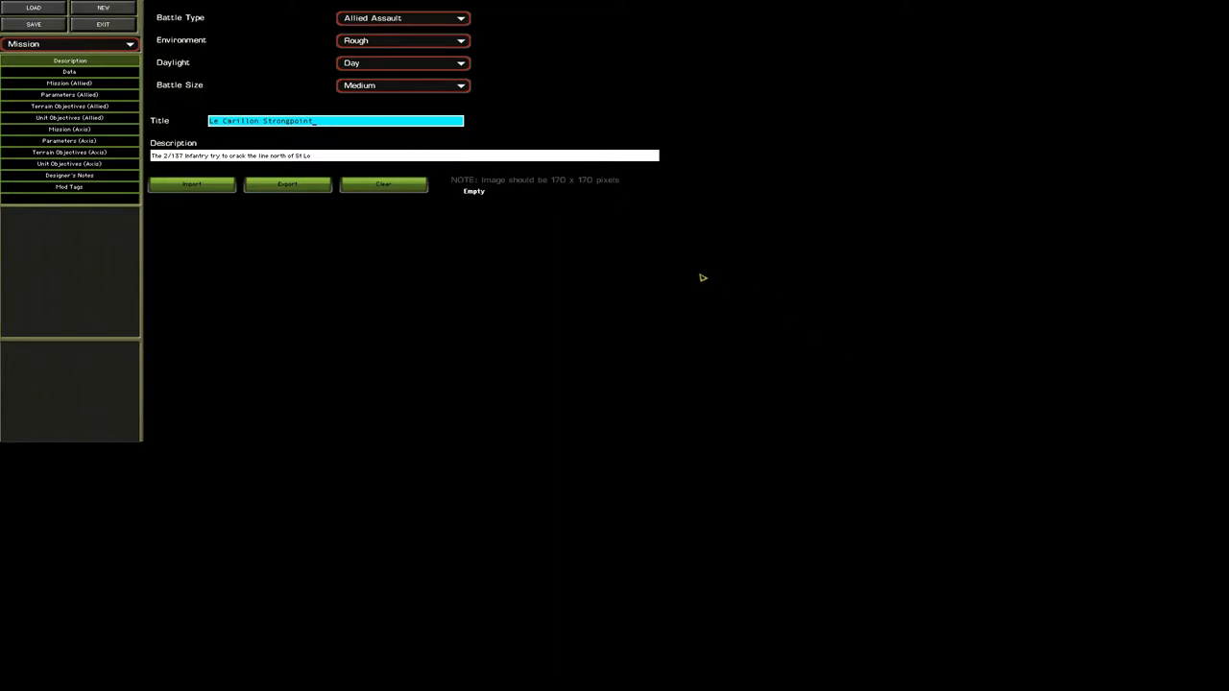
mouse_move(92, 60)
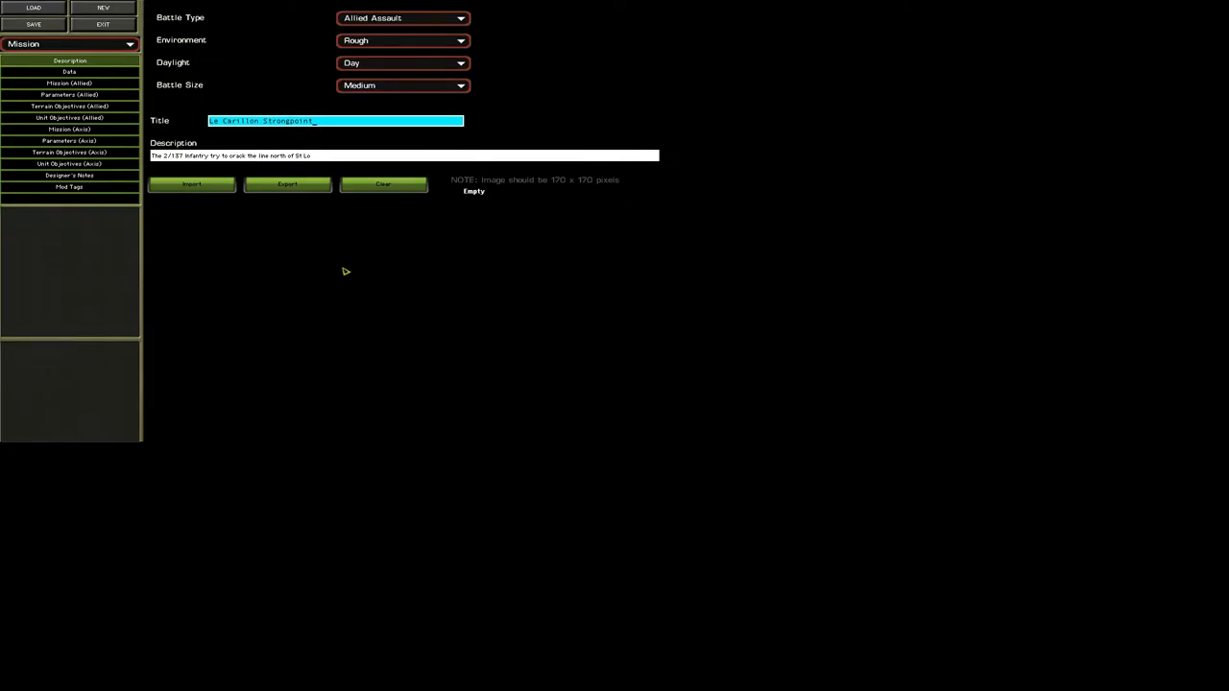
mouse_move(810, 235)
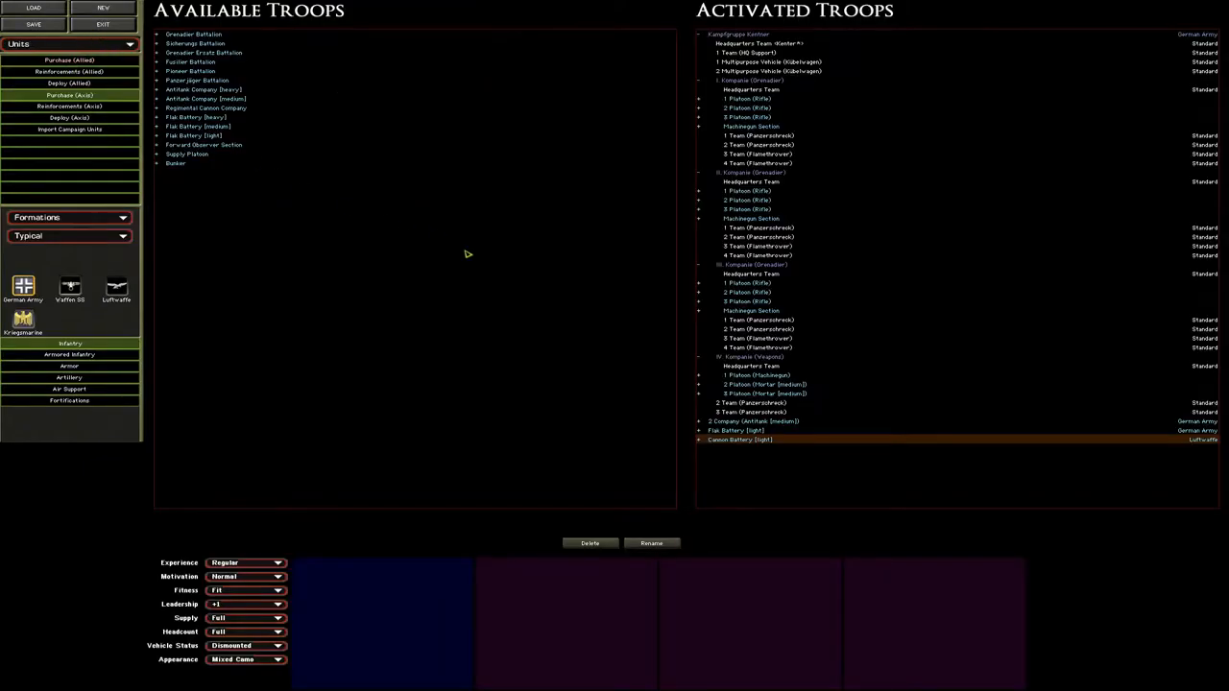
mouse_move(515, 246)
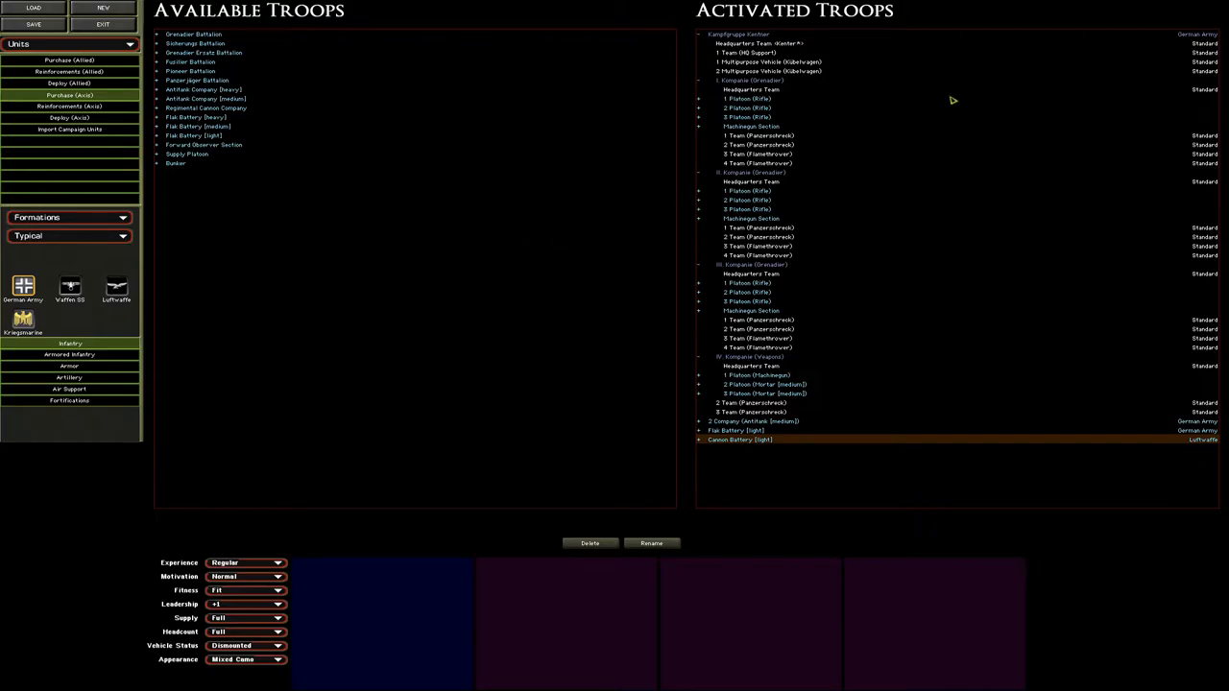
mouse_move(813, 56)
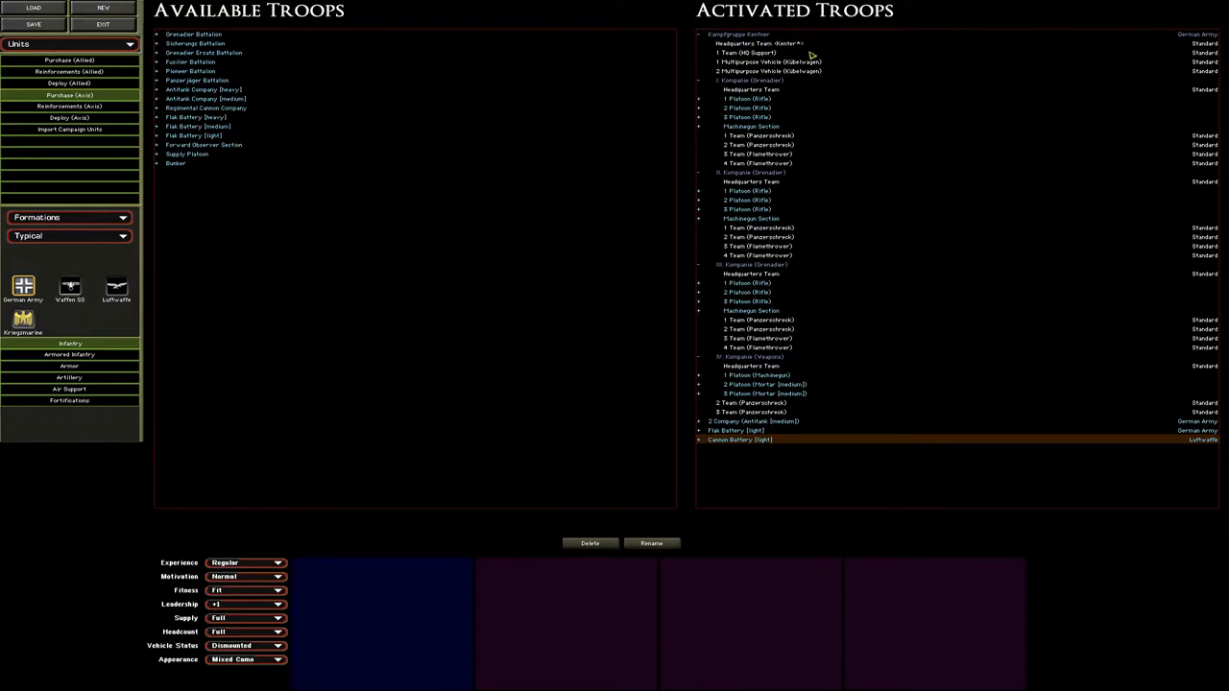
mouse_move(805, 77)
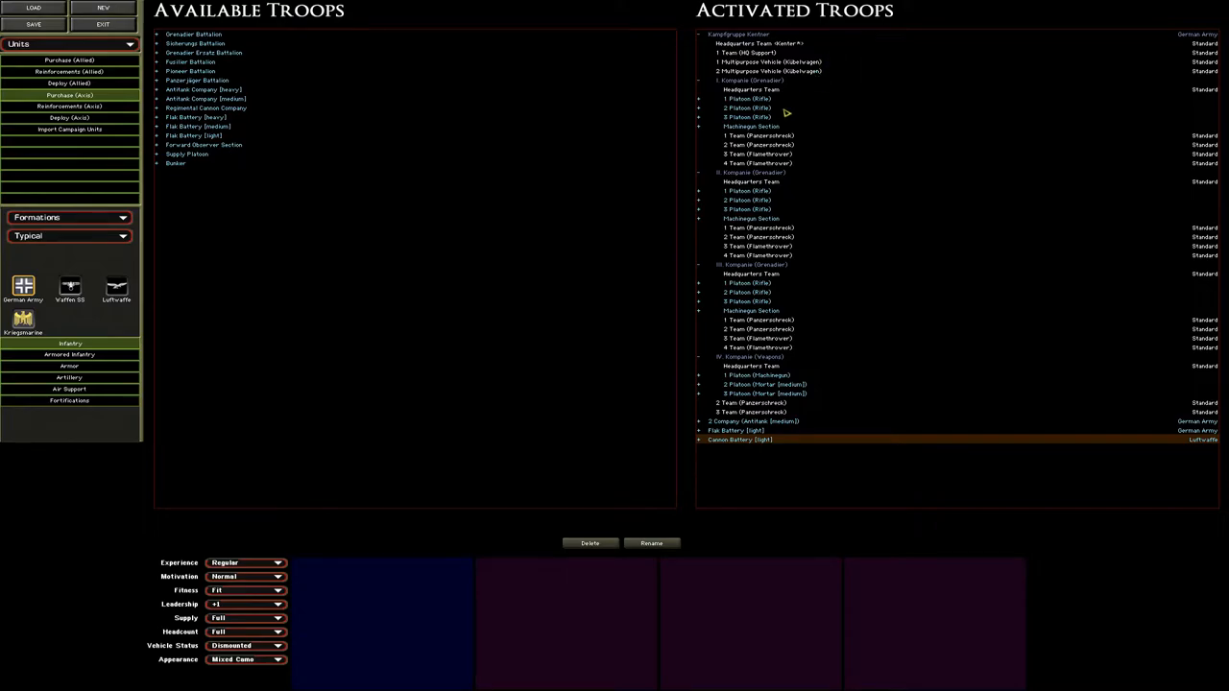
mouse_move(761, 99)
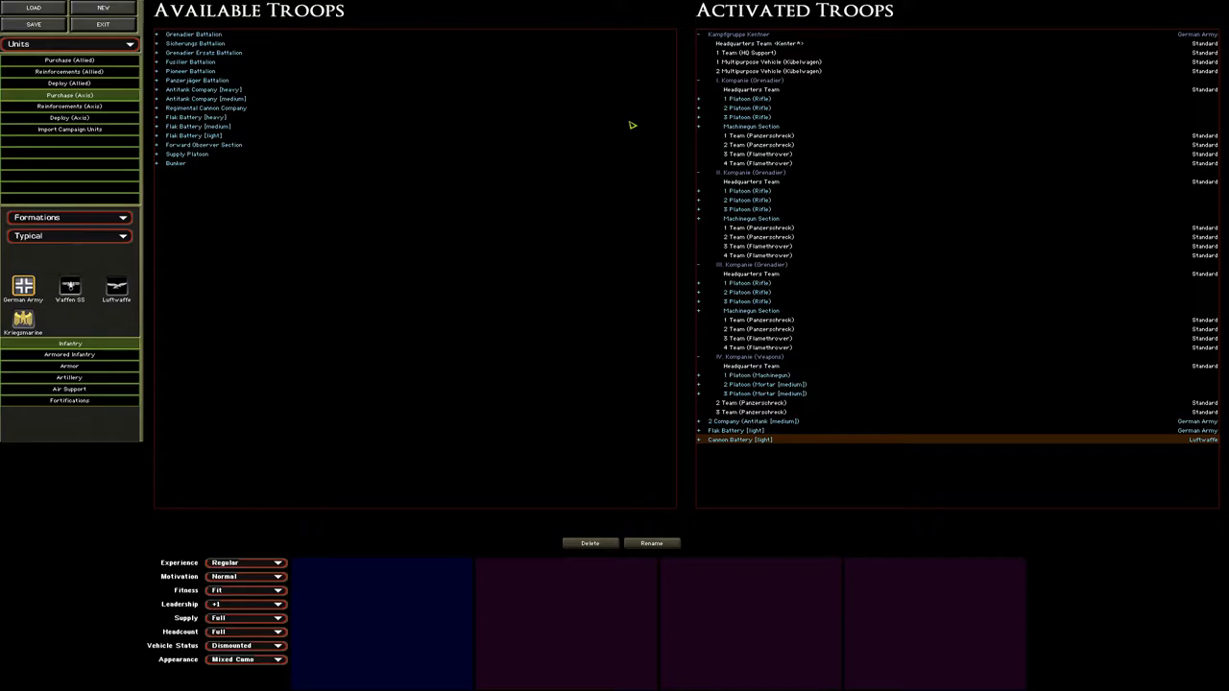
mouse_move(829, 109)
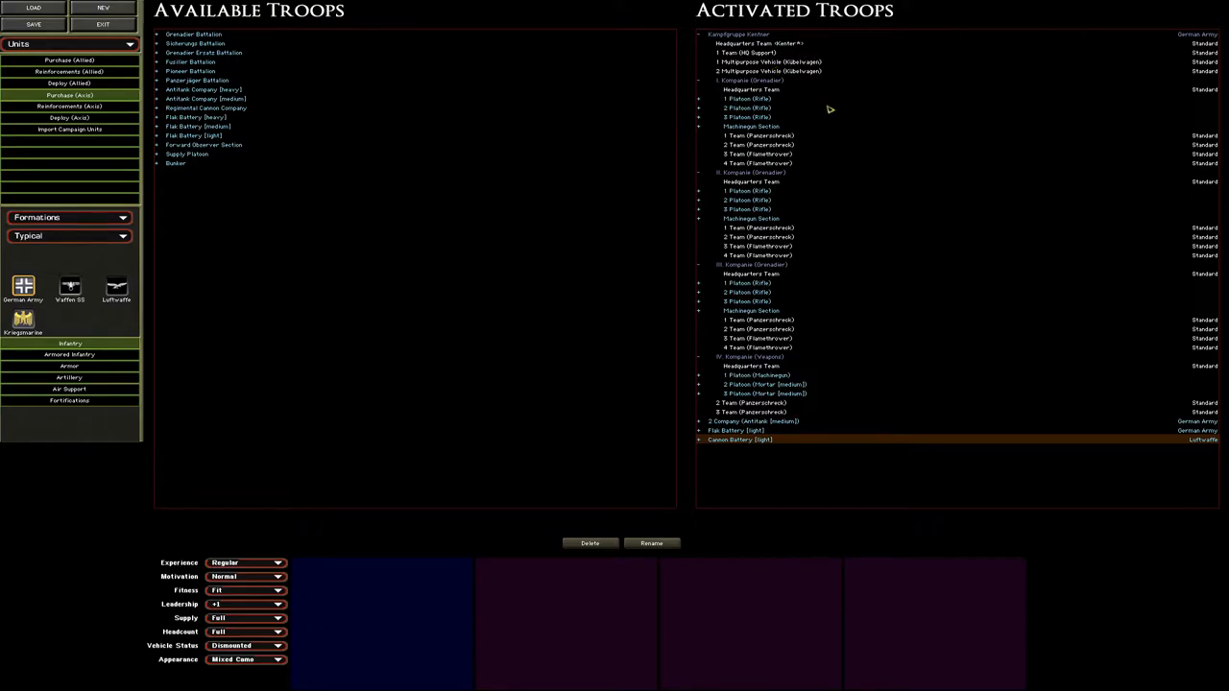
mouse_move(680, 258)
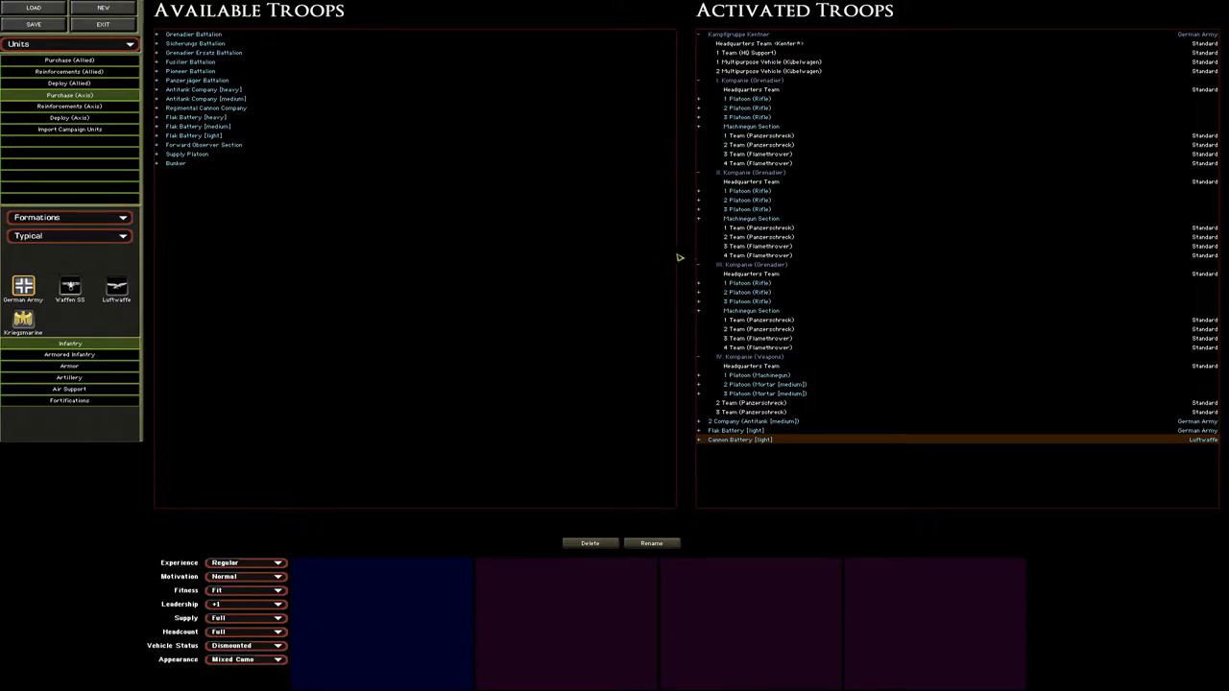
mouse_move(807, 184)
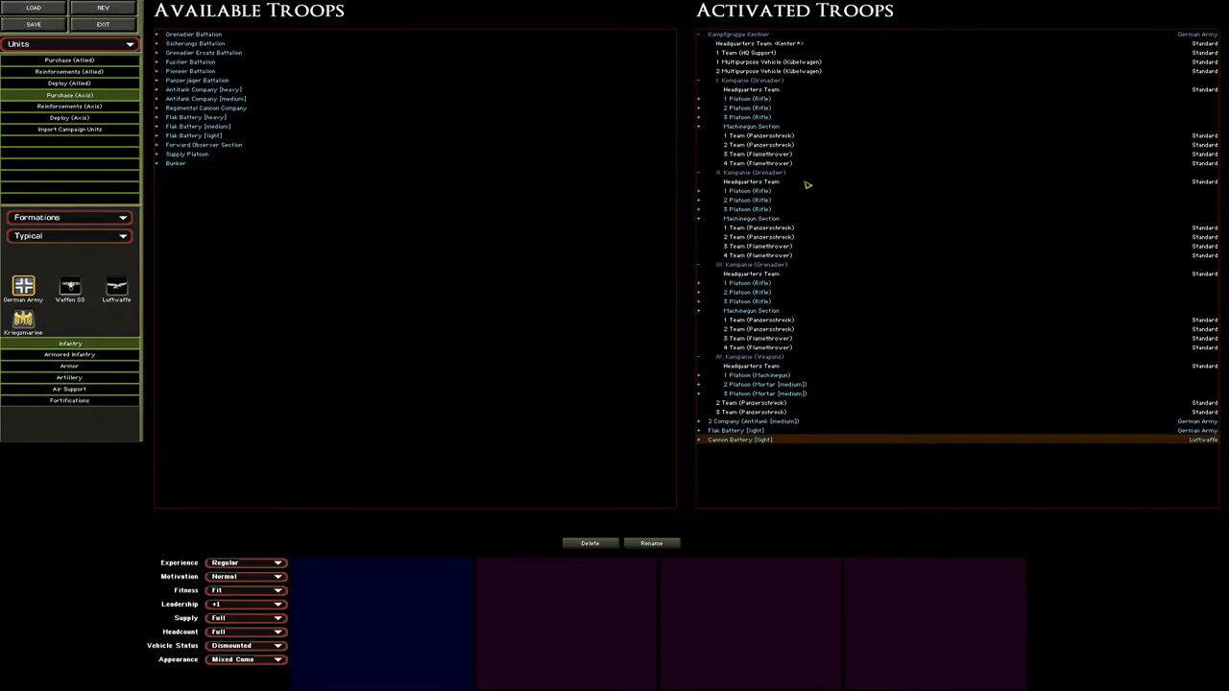
mouse_move(867, 216)
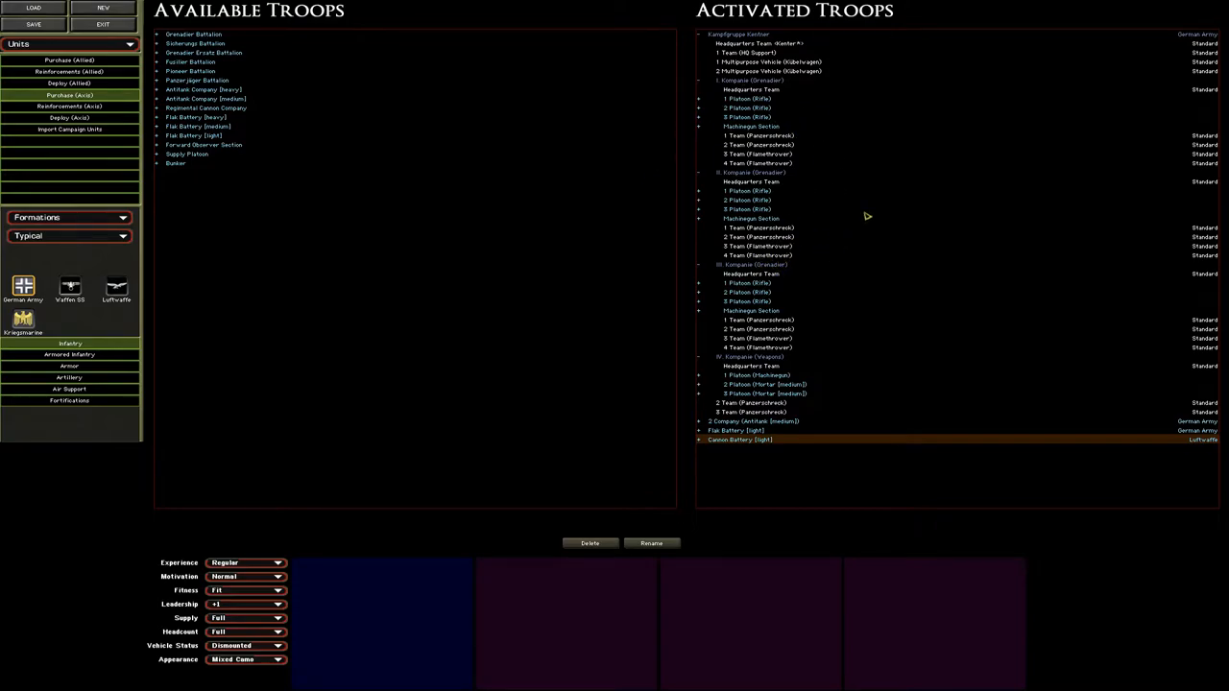
mouse_move(543, 281)
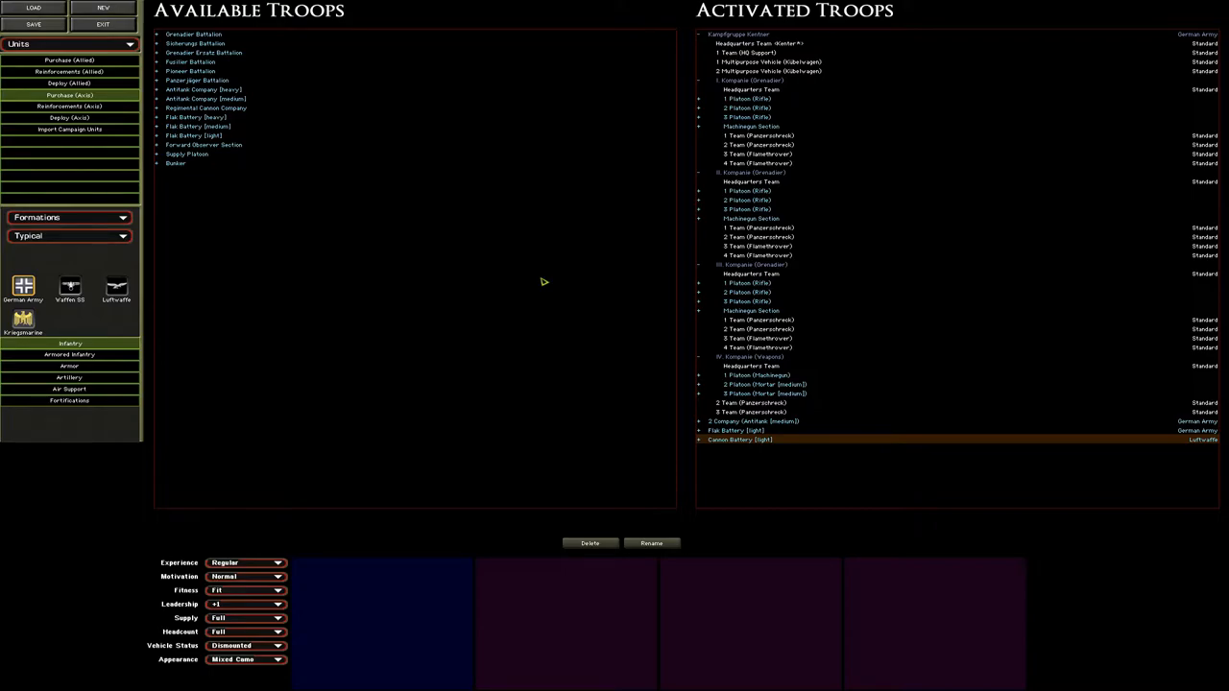
mouse_move(664, 151)
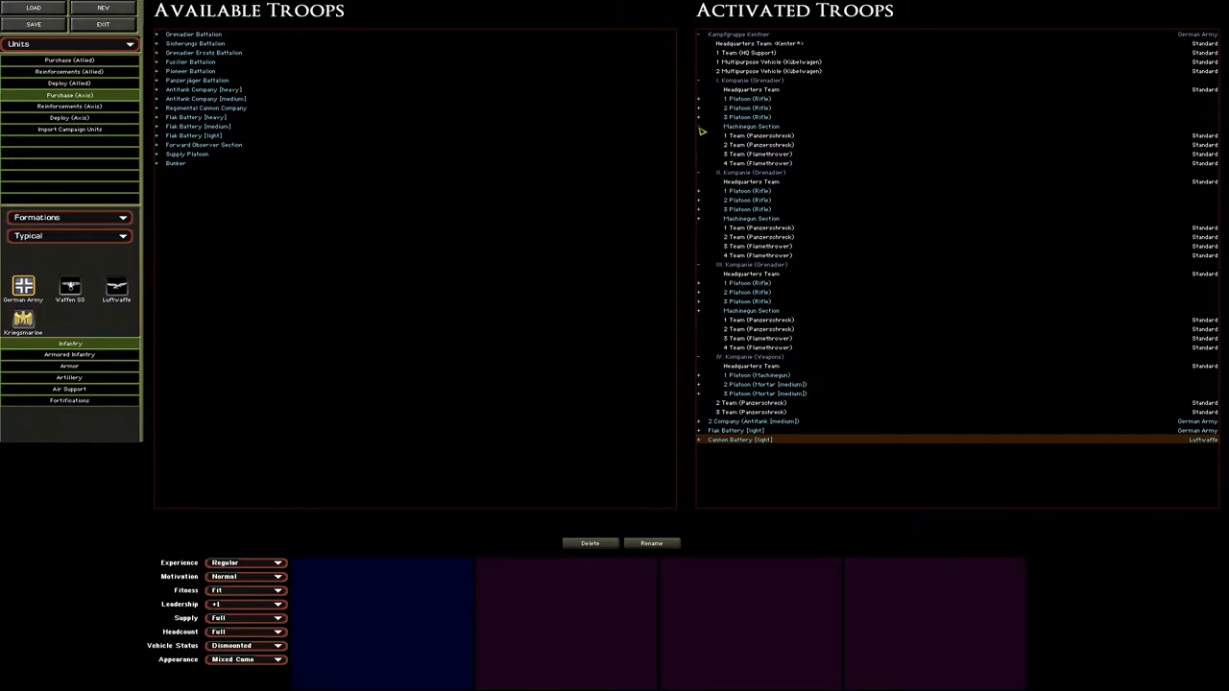
mouse_move(613, 187)
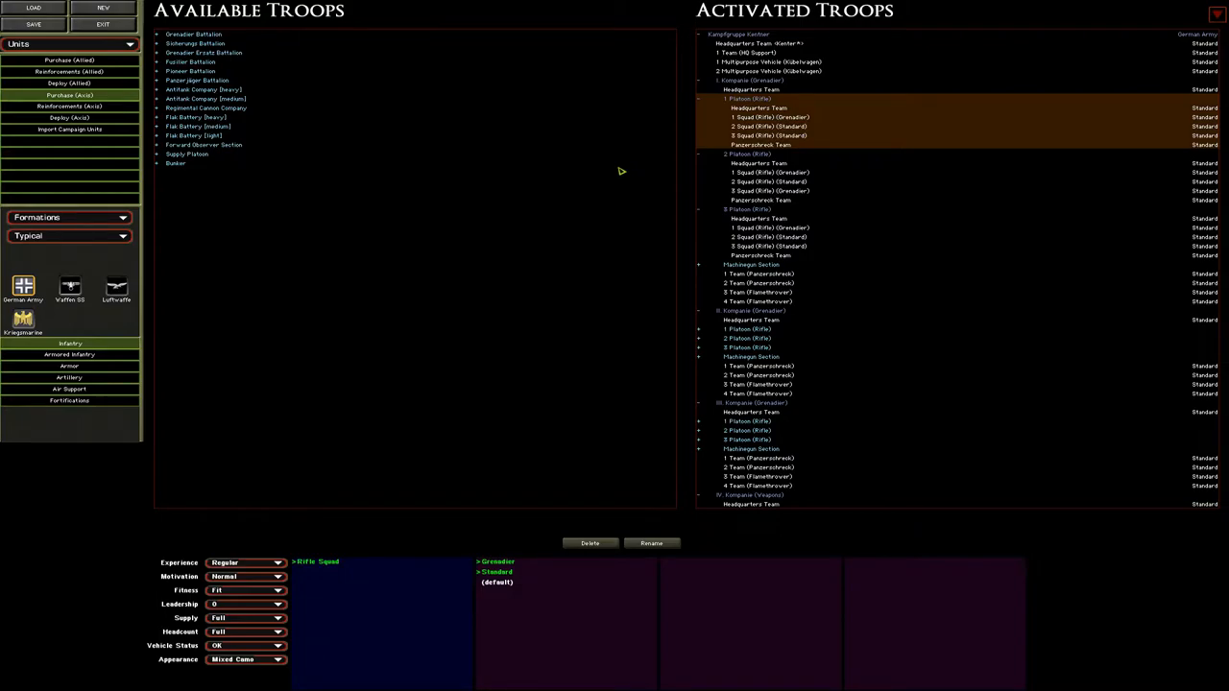
mouse_move(237, 591)
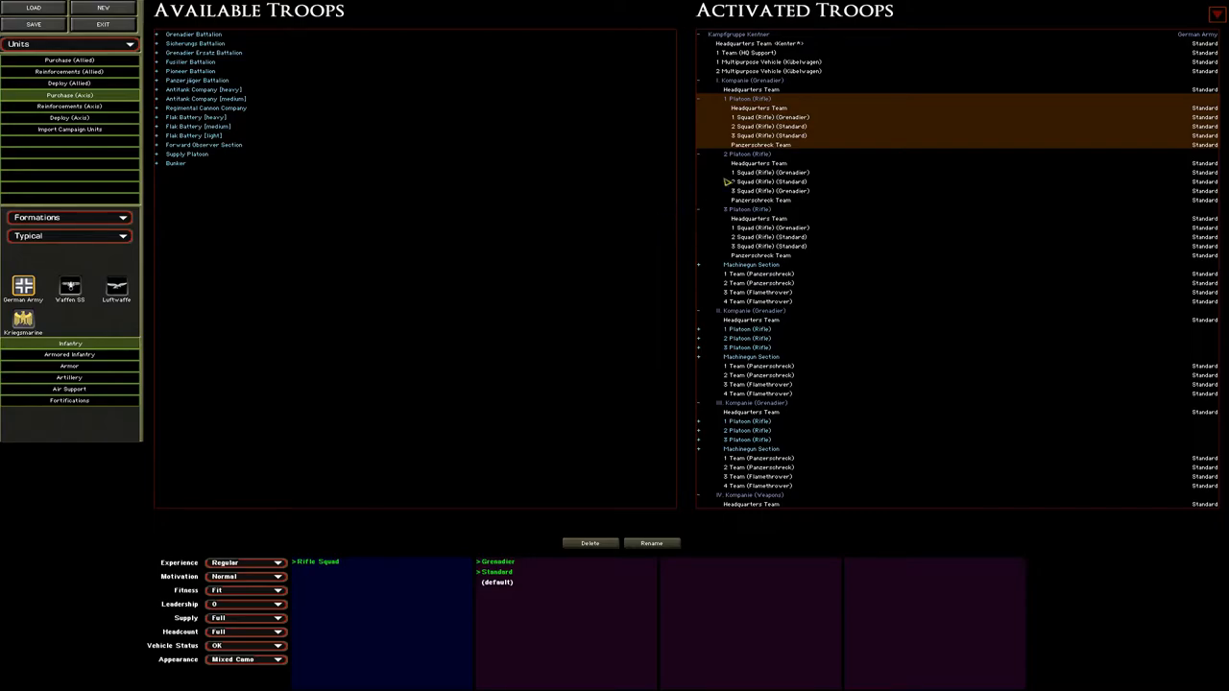
mouse_move(541, 320)
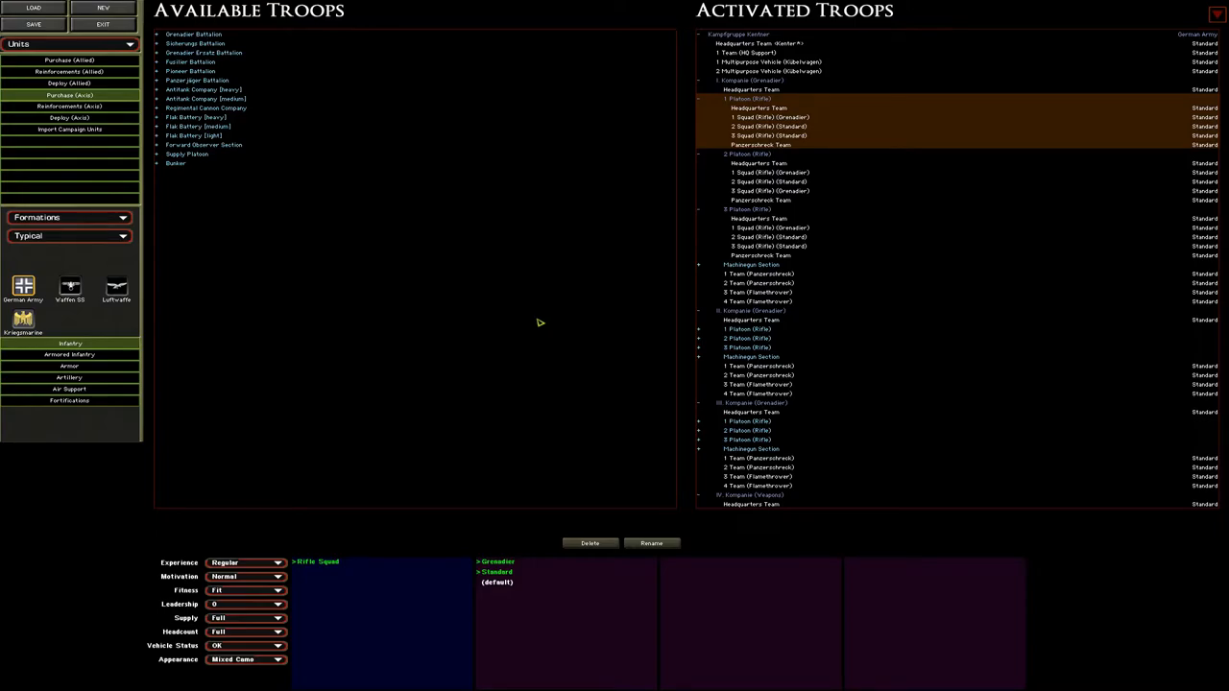
mouse_move(883, 196)
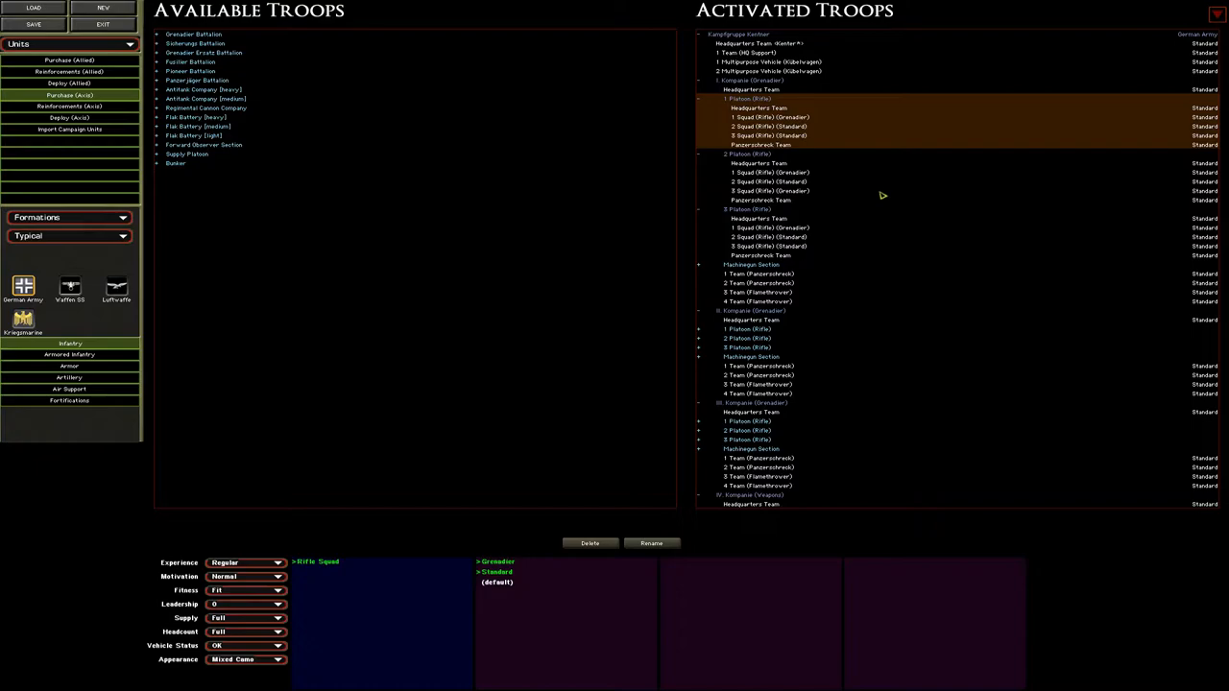
mouse_move(869, 202)
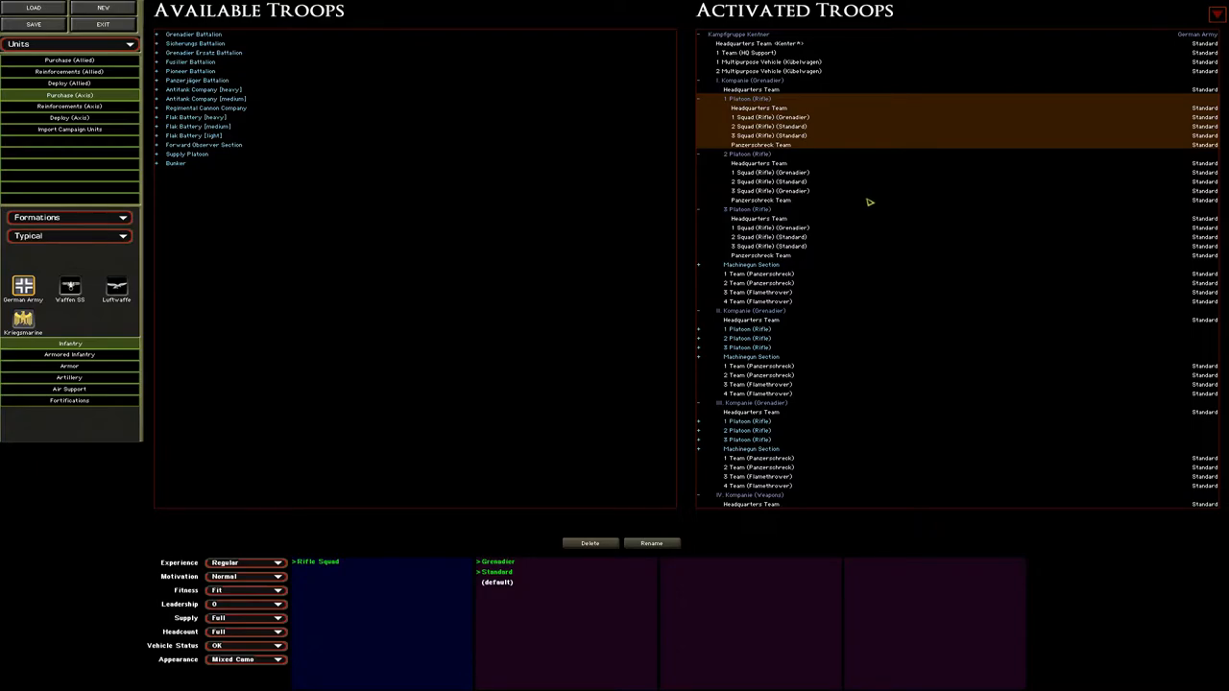
mouse_move(728, 94)
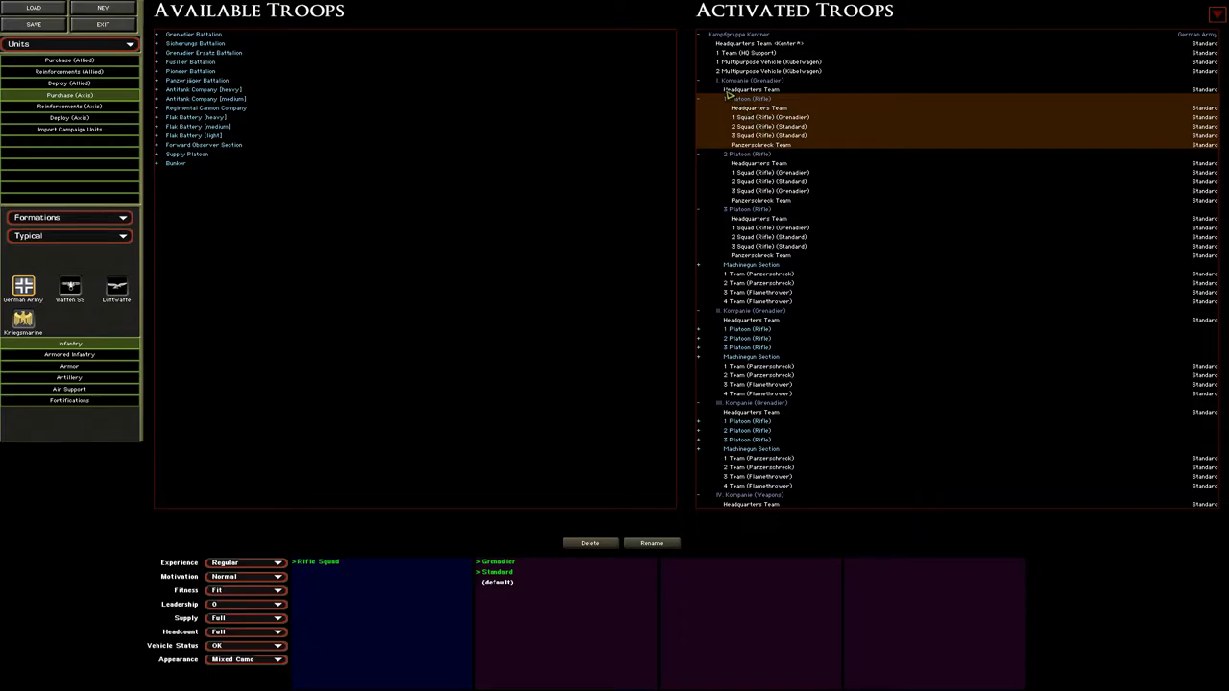
mouse_move(724, 157)
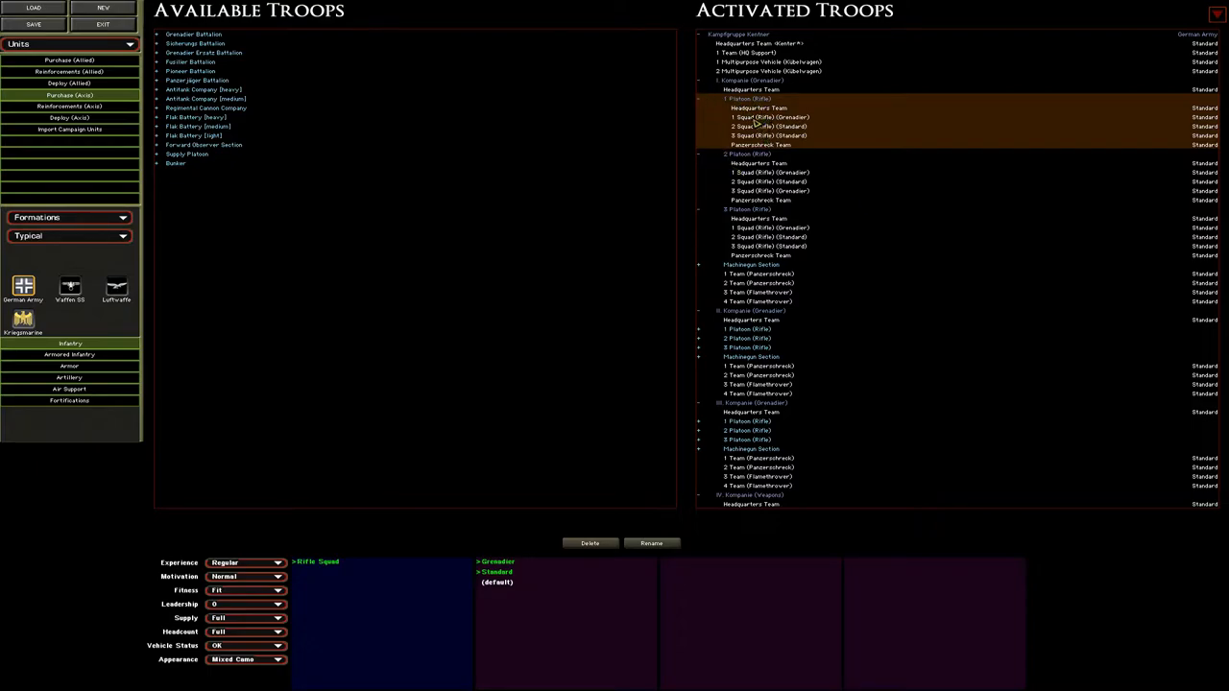
left_click(773, 117)
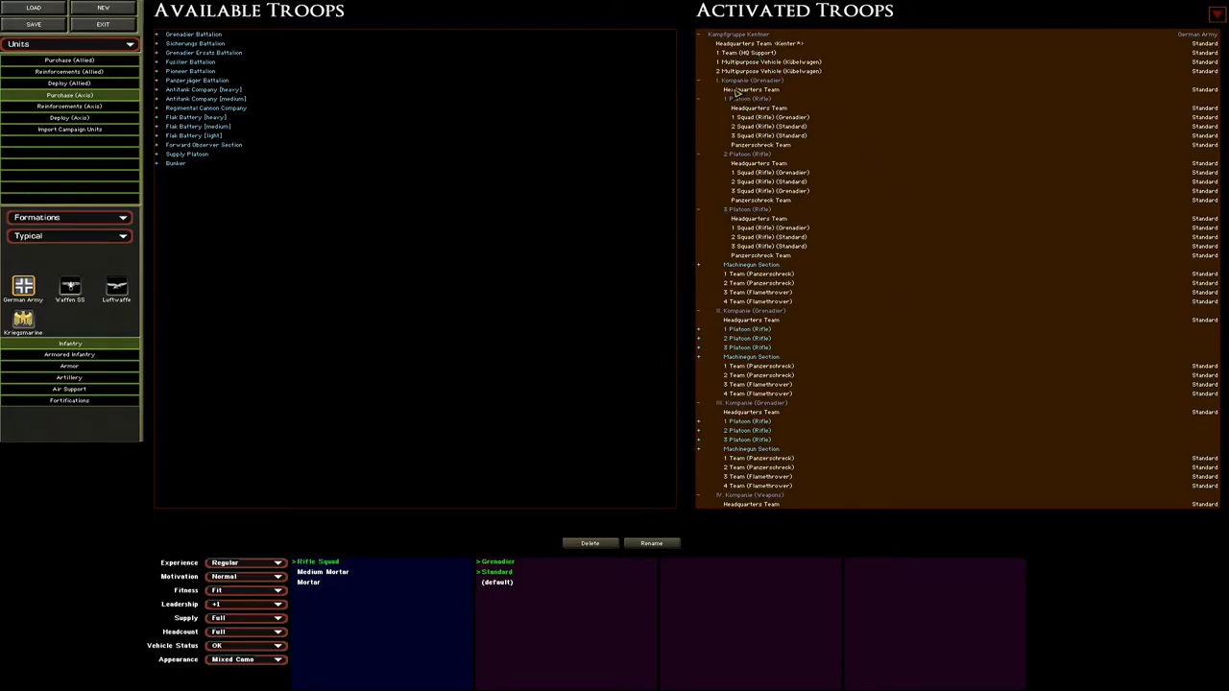
Step: Select 2 Squad (Rifle) of I. Kompanie's 1 Platoon to view its attributes
left_click(768, 126)
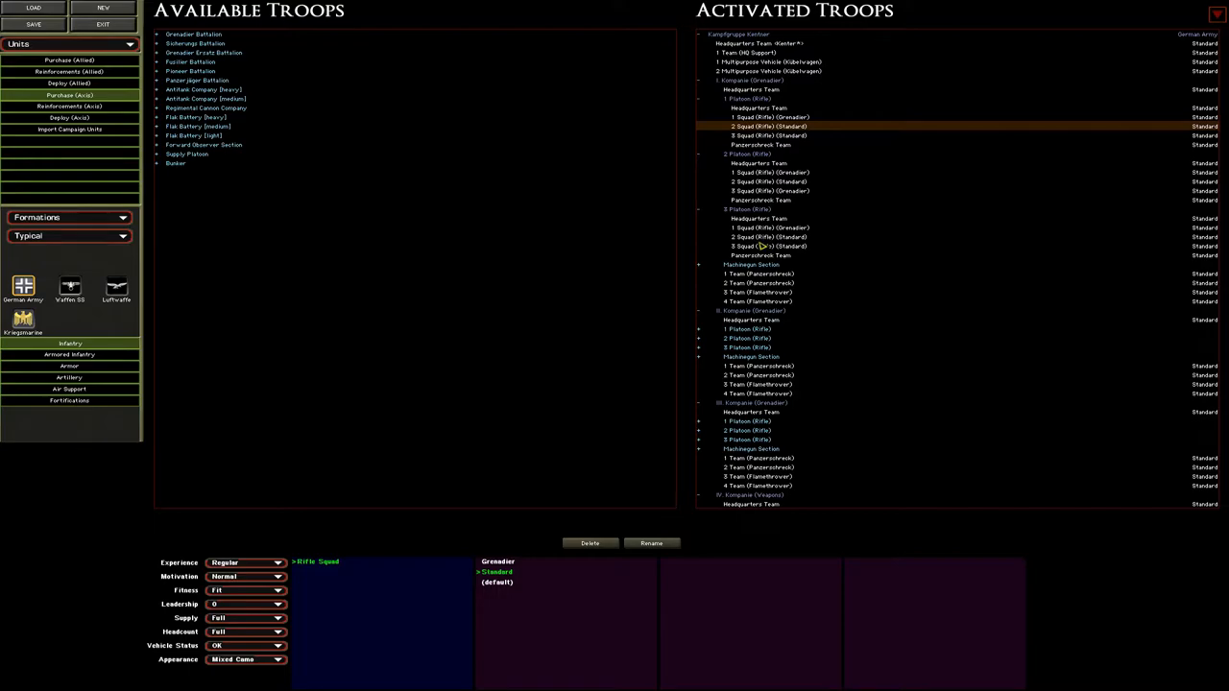
mouse_move(785, 188)
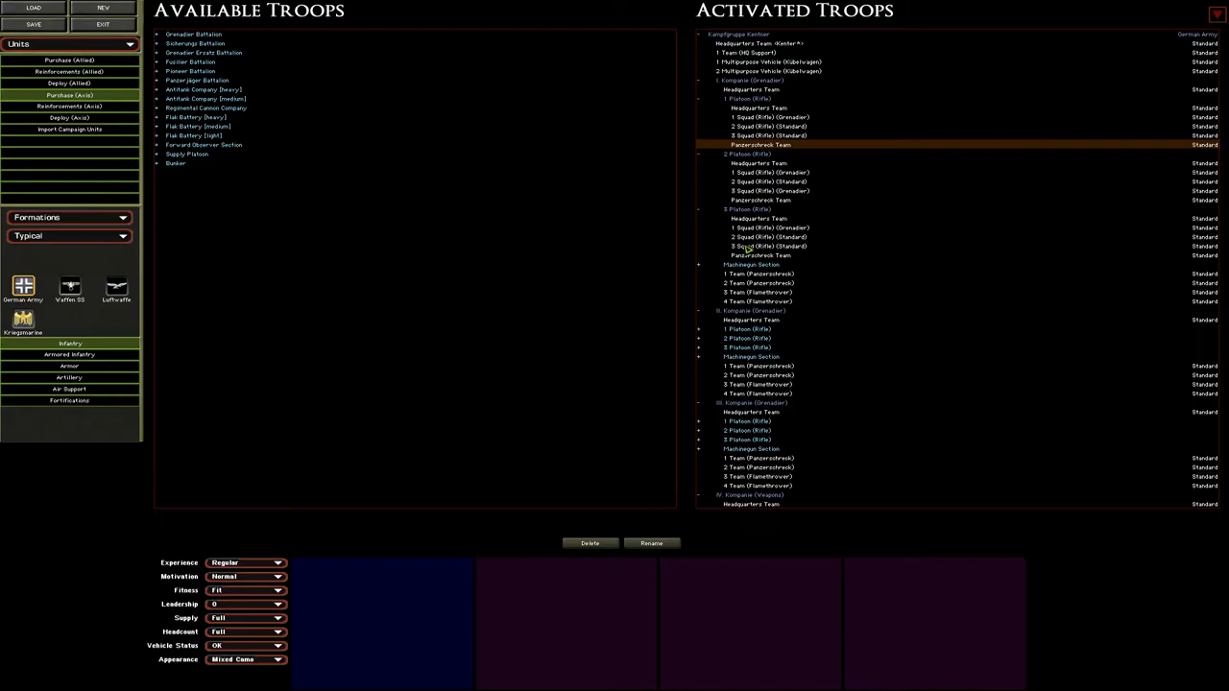
mouse_move(701, 357)
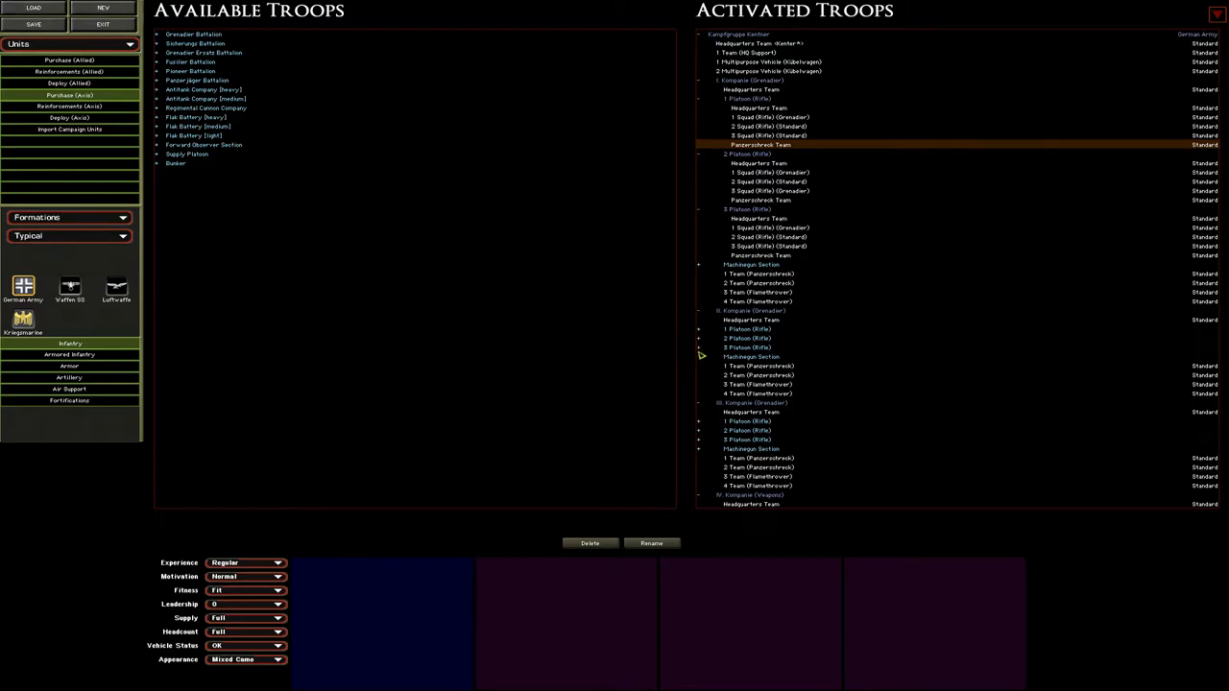
mouse_move(630, 340)
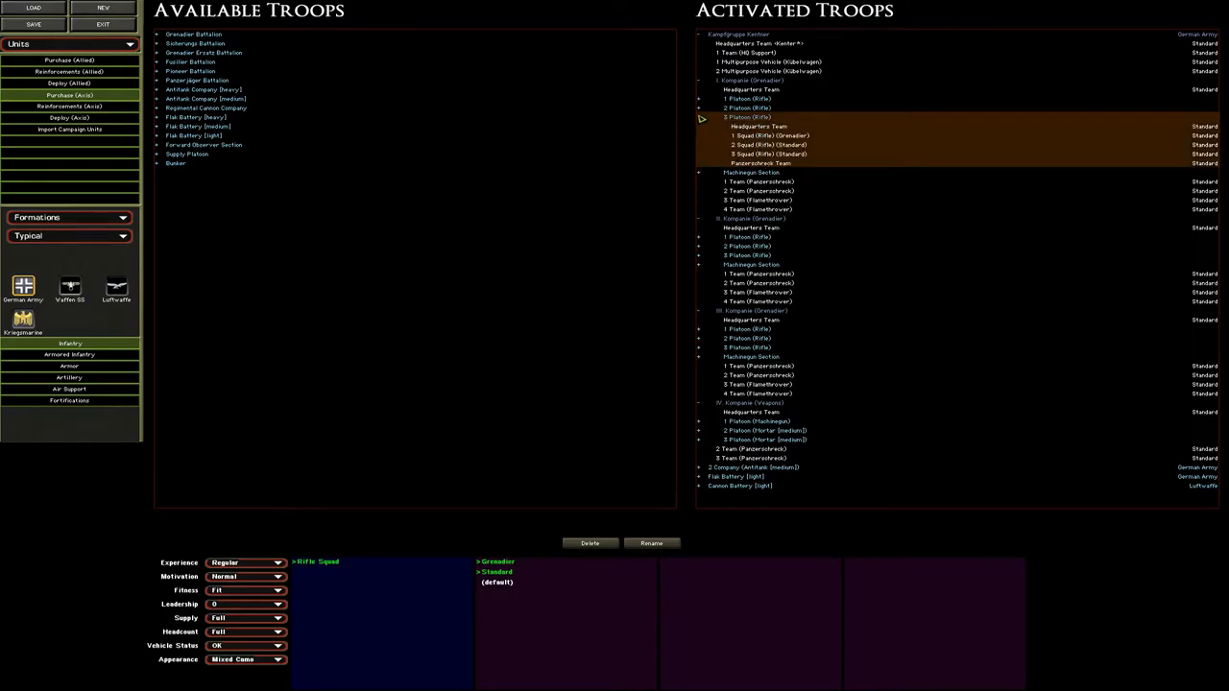
Step: Collapse the I. Kompanie branch in the Activated Troops tree
left_click(701, 117)
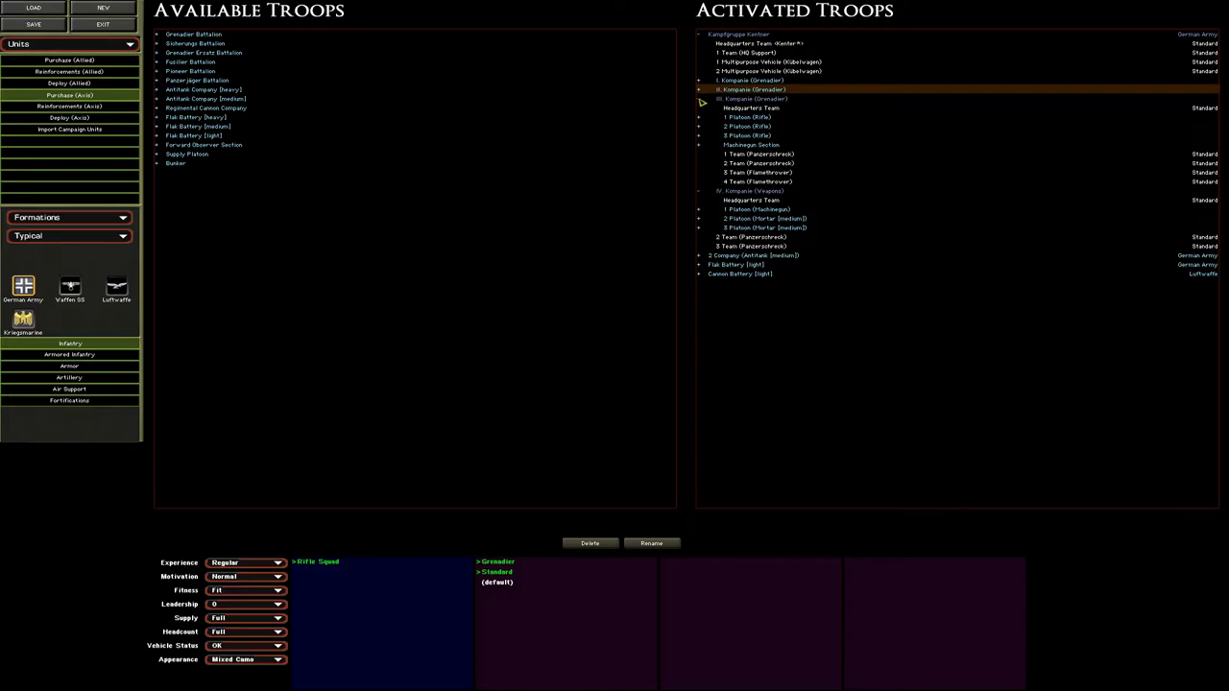
Step: Expand IV. Kompanie (Weapons) to reach 3 Platoon (Mortar [medium])
left_click(700, 98)
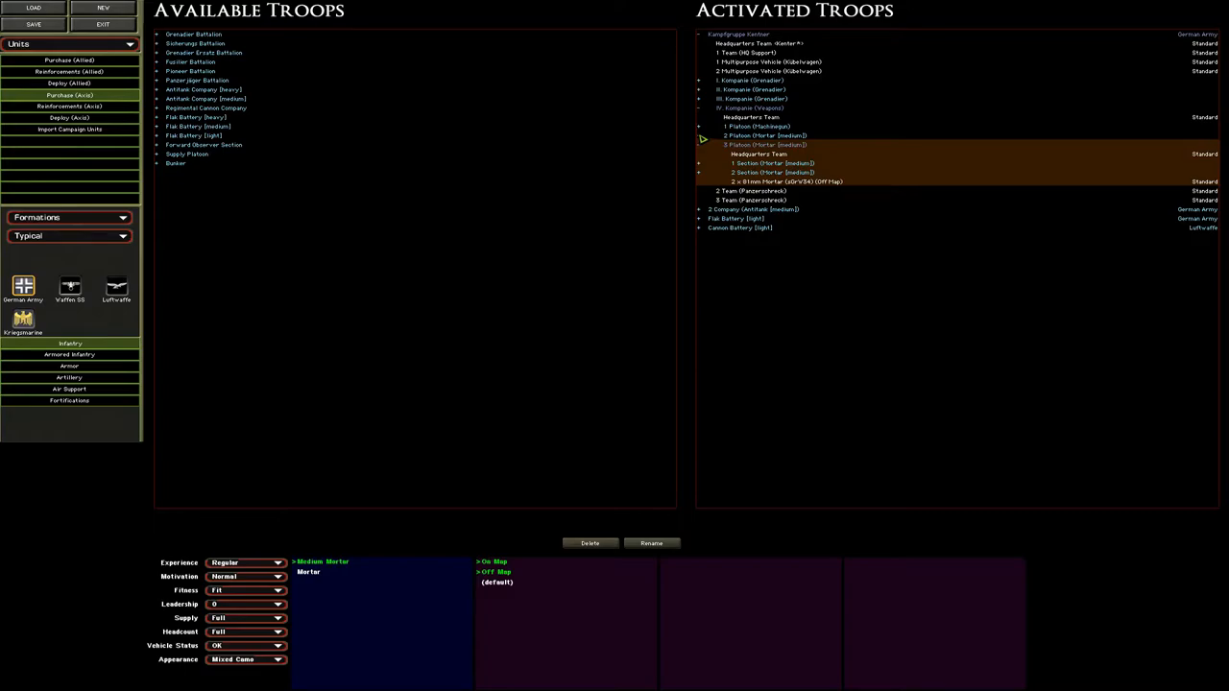
mouse_move(636, 337)
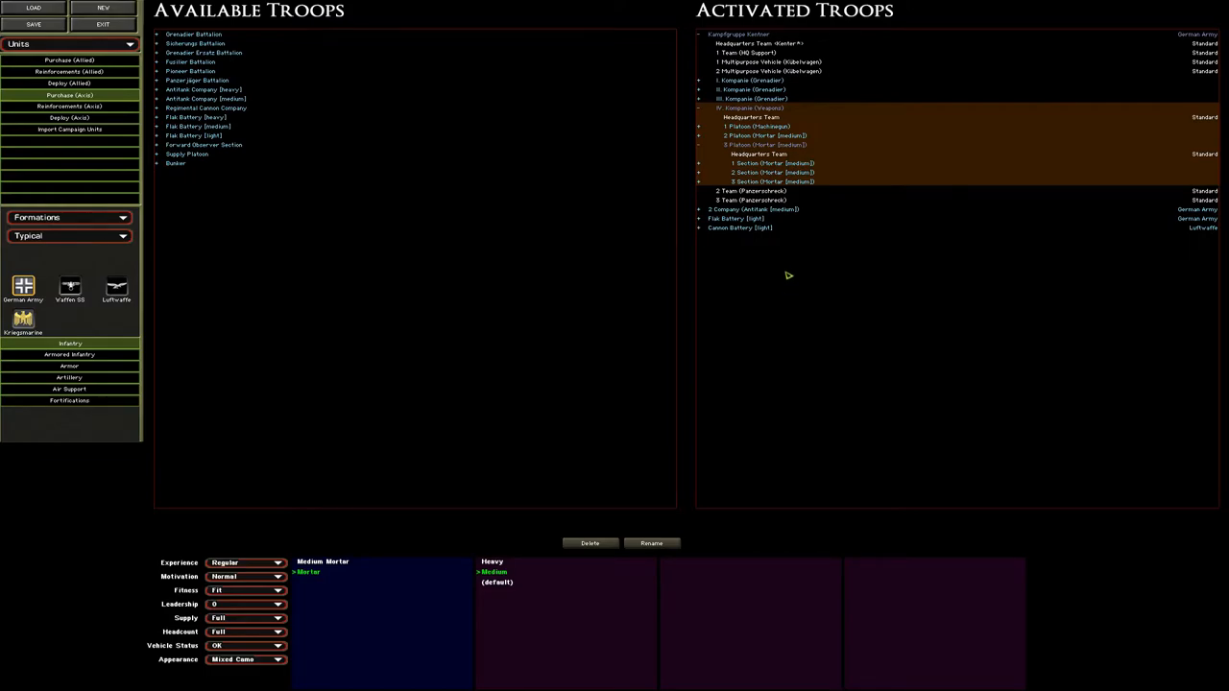
mouse_move(712, 289)
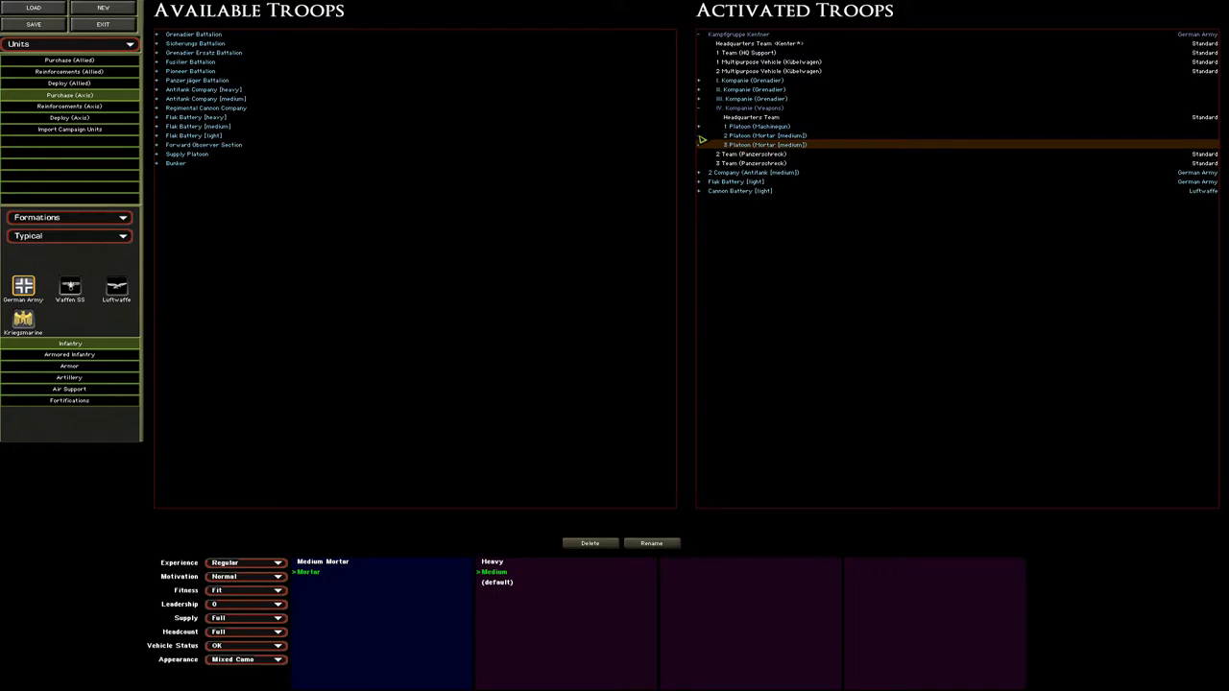
mouse_move(730, 170)
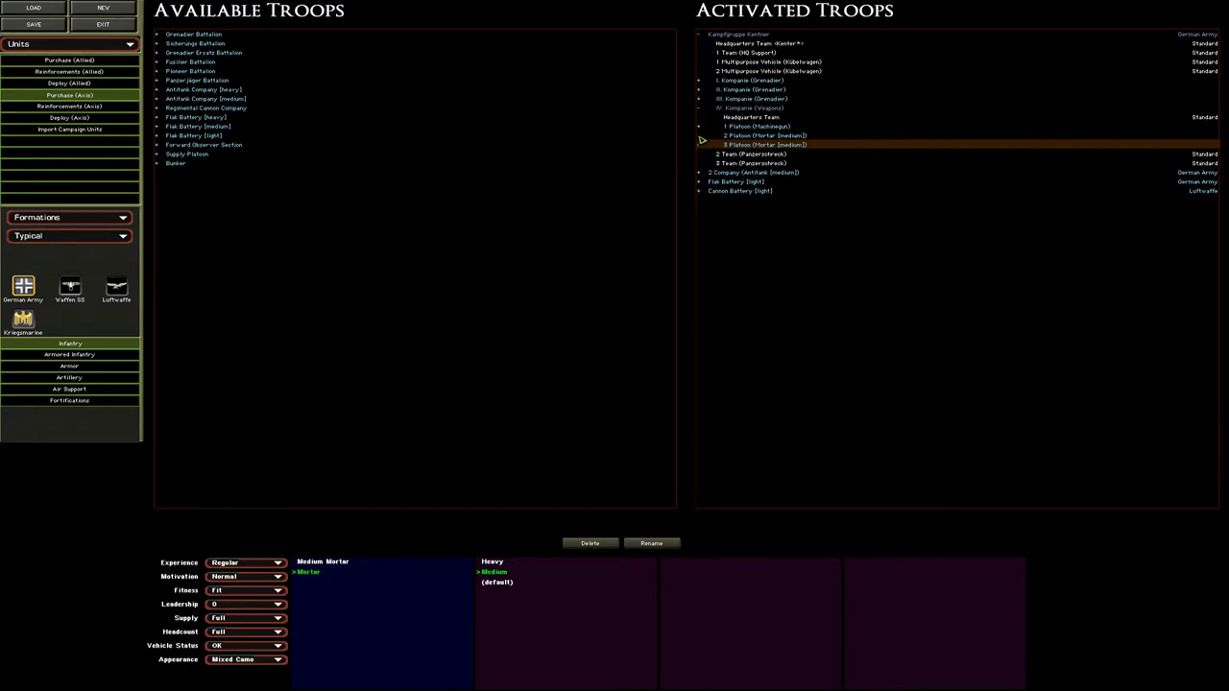
mouse_move(763, 311)
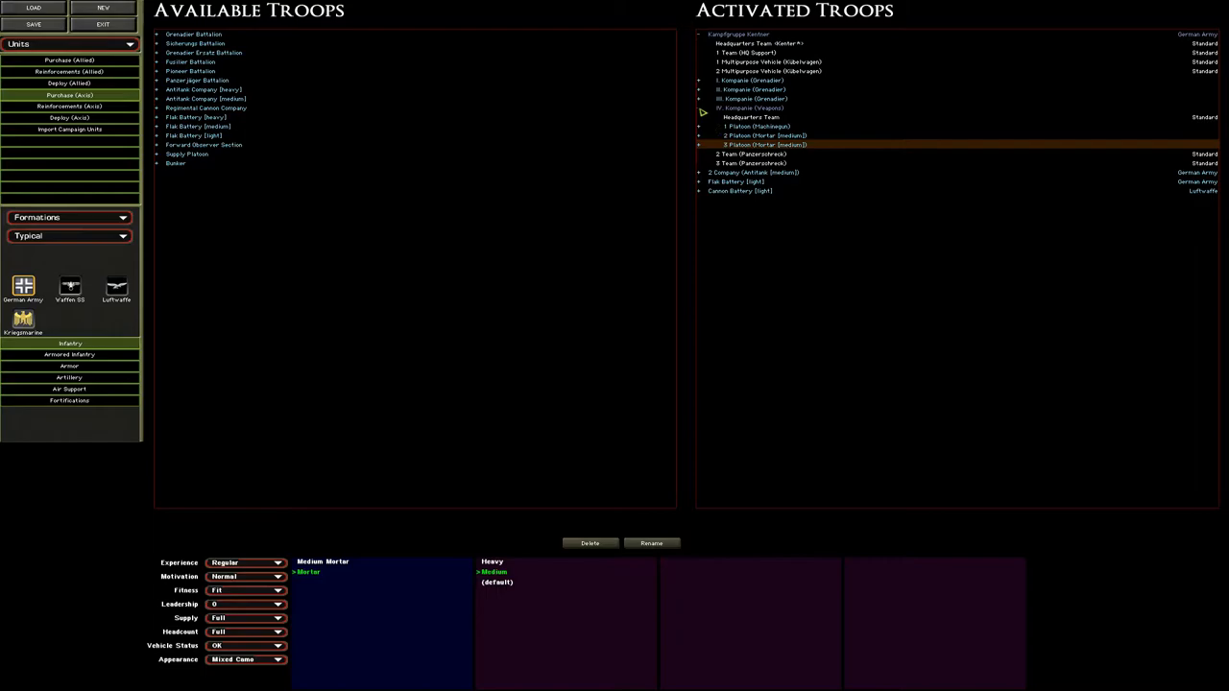
Step: Fold Kampfgruppe Kentner and show 1 Platoon (Antitank)'s three PaK38 50mm squads
left_click(699, 108)
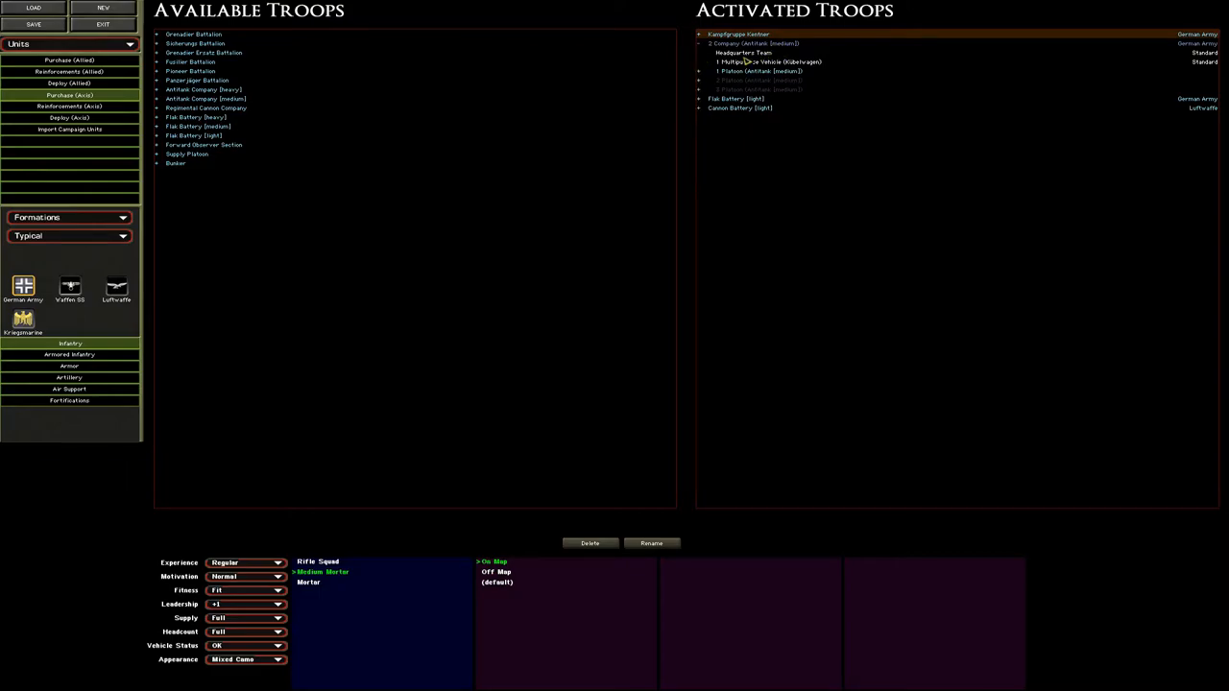
left_click(715, 71)
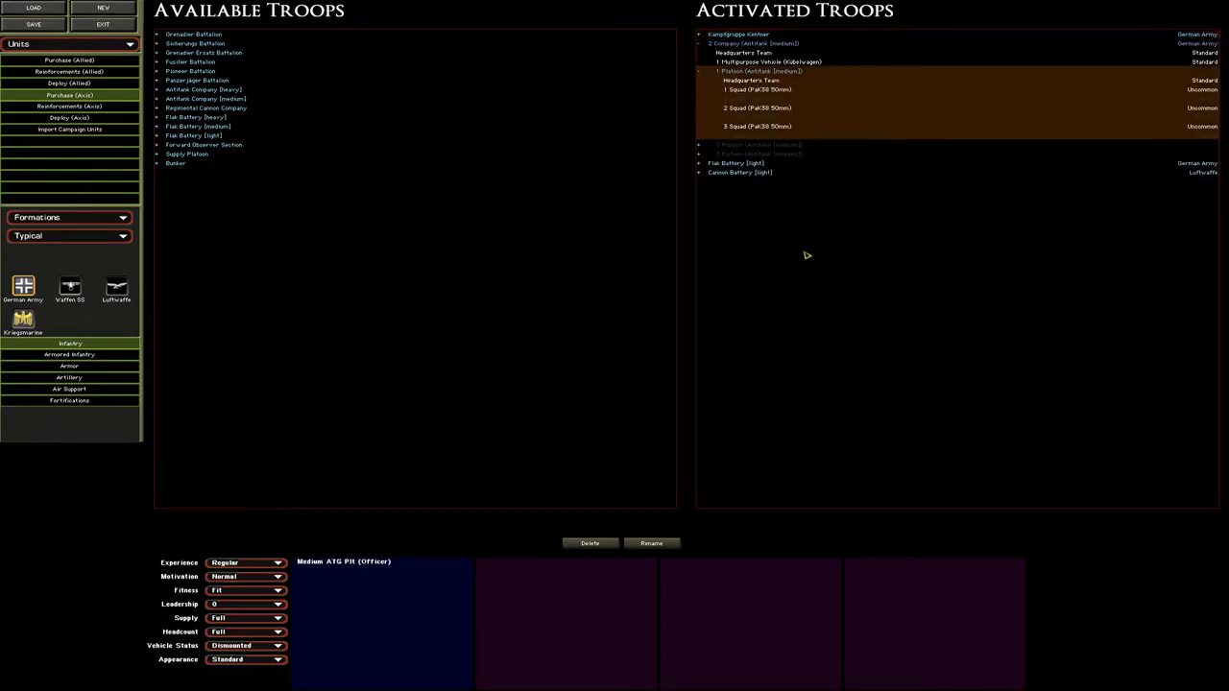
mouse_move(829, 299)
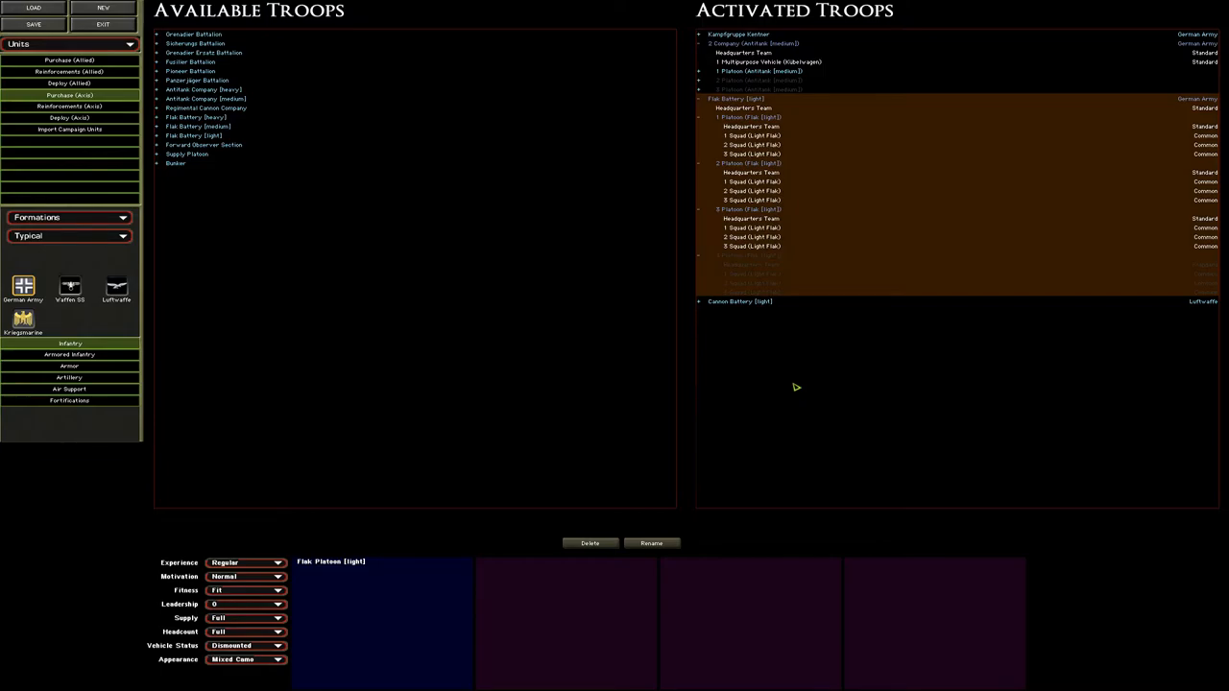
Step: Set Flak Platoon [light] to Flak38 20mm guns and fold the light Flak Battery
left_click(752, 118)
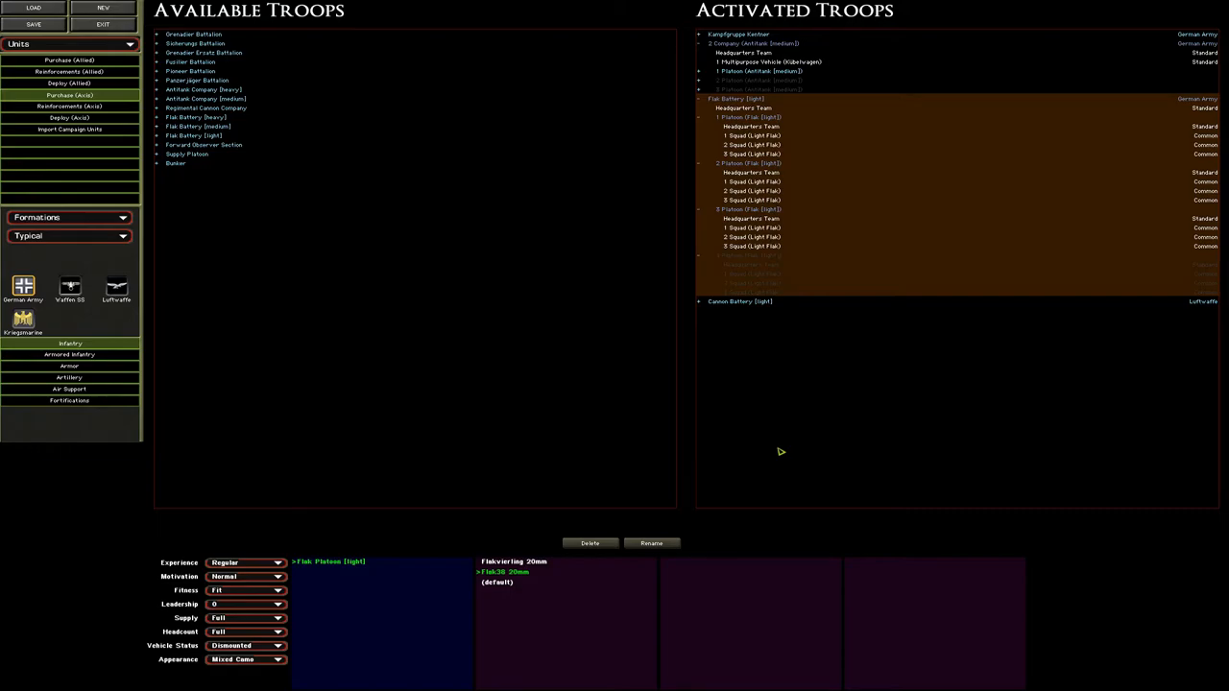
left_click(700, 98)
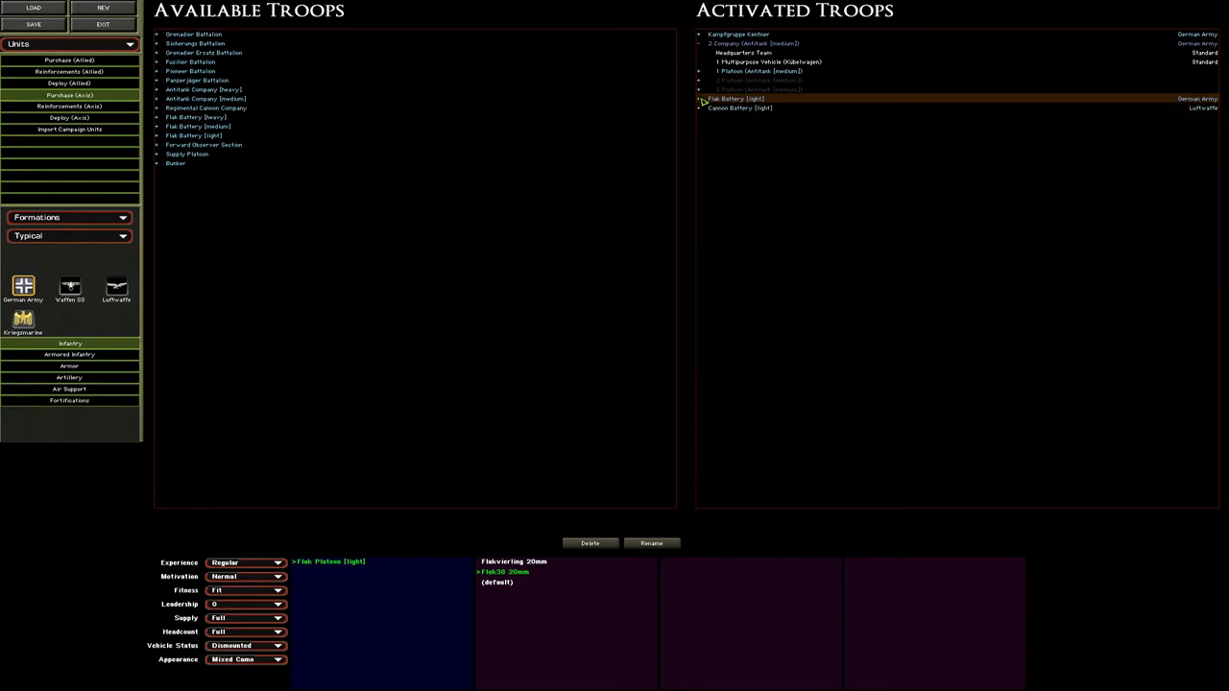
Step: Expand Cannon Battery [light] to show its 4x 76mm Field Gun (FK297(r))
left_click(739, 107)
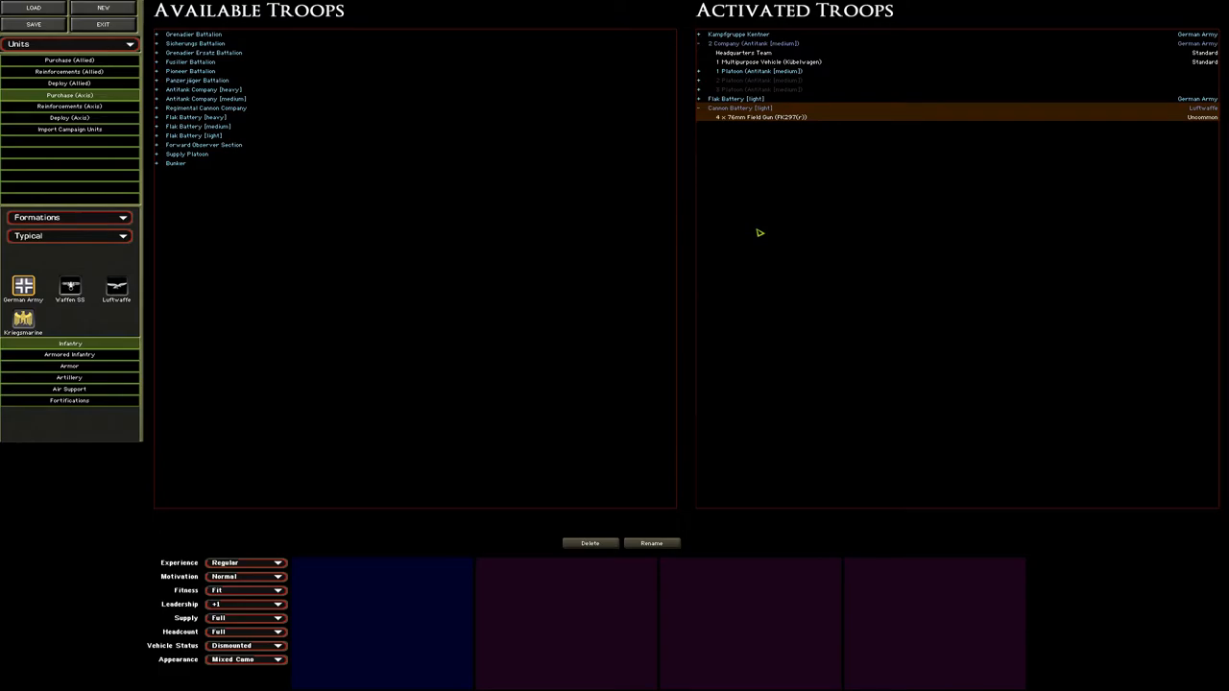
mouse_move(1224, 142)
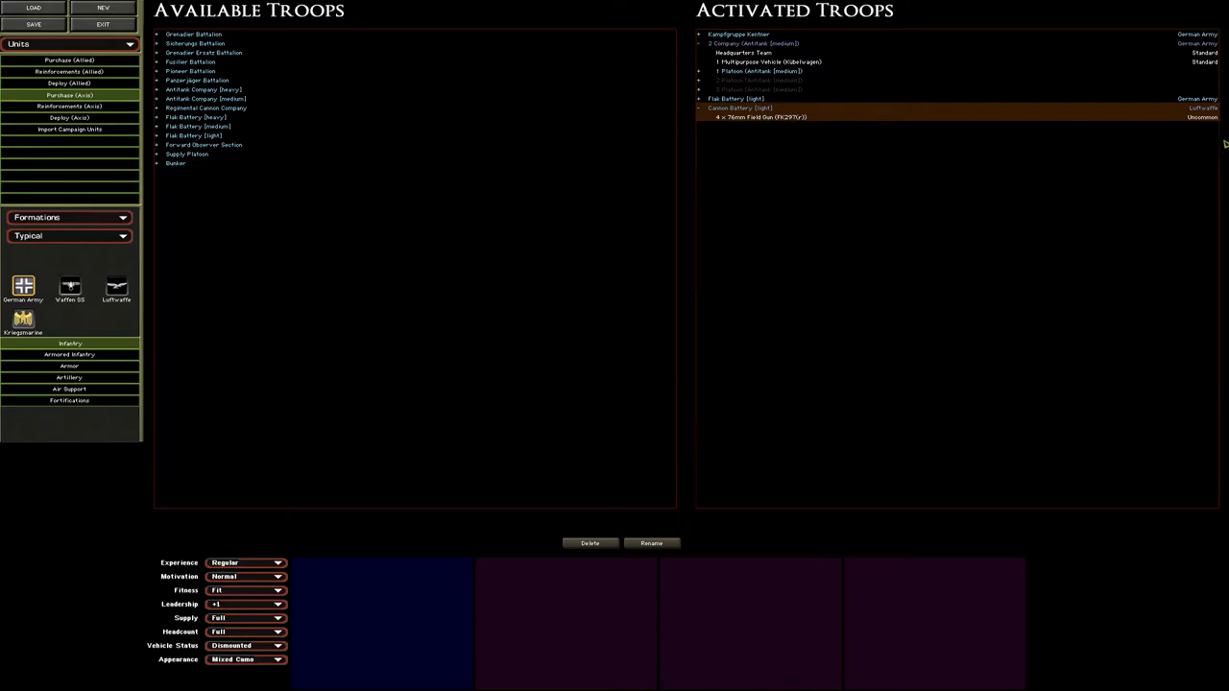
mouse_move(801, 125)
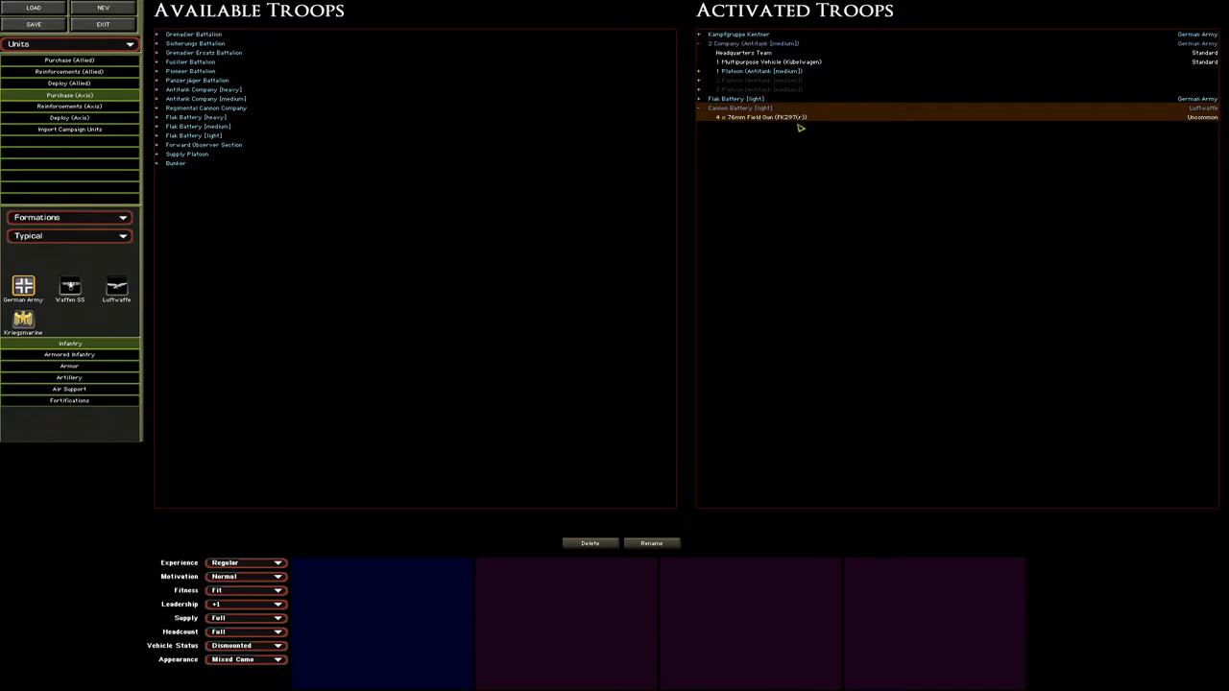
mouse_move(221, 117)
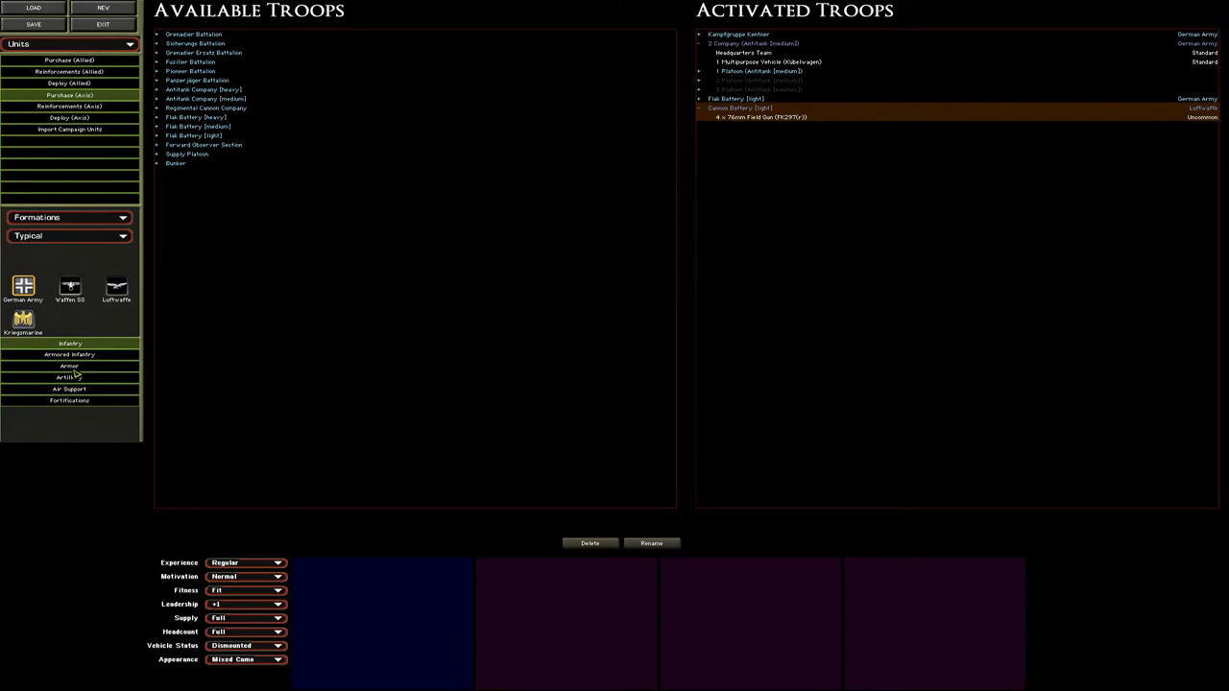
Step: List the Luftwaffe artillery formations, including mortar sections and the light Cannon Battery
left_click(69, 377)
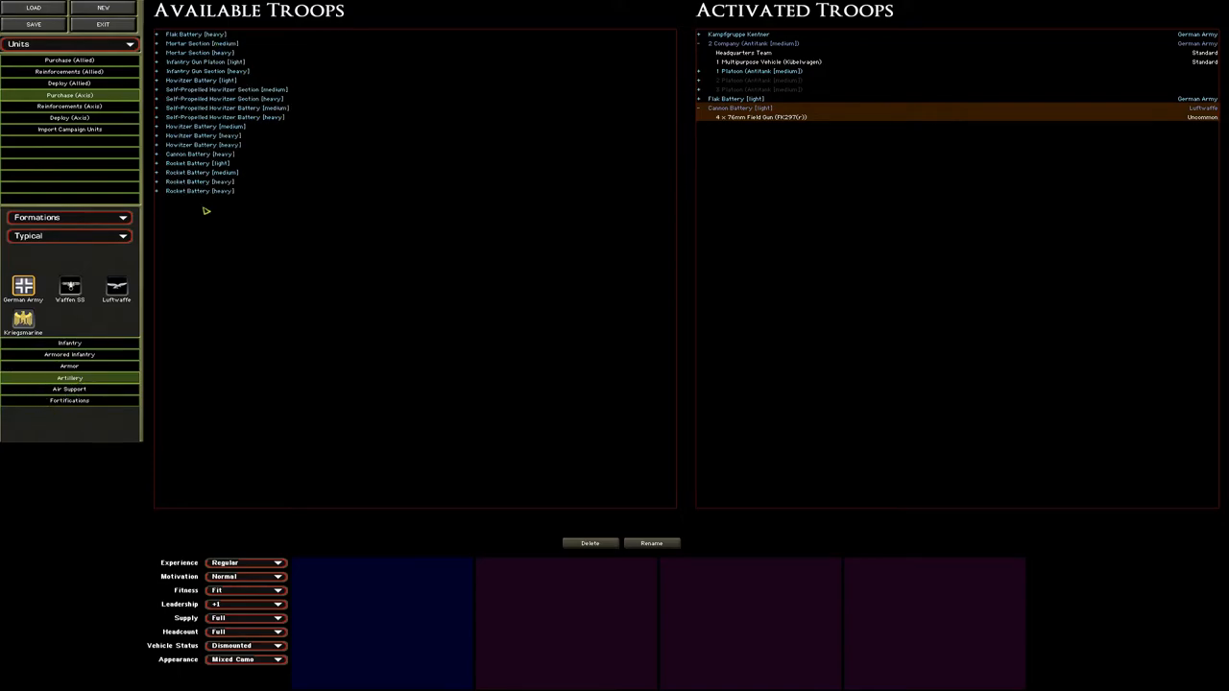
mouse_move(212, 222)
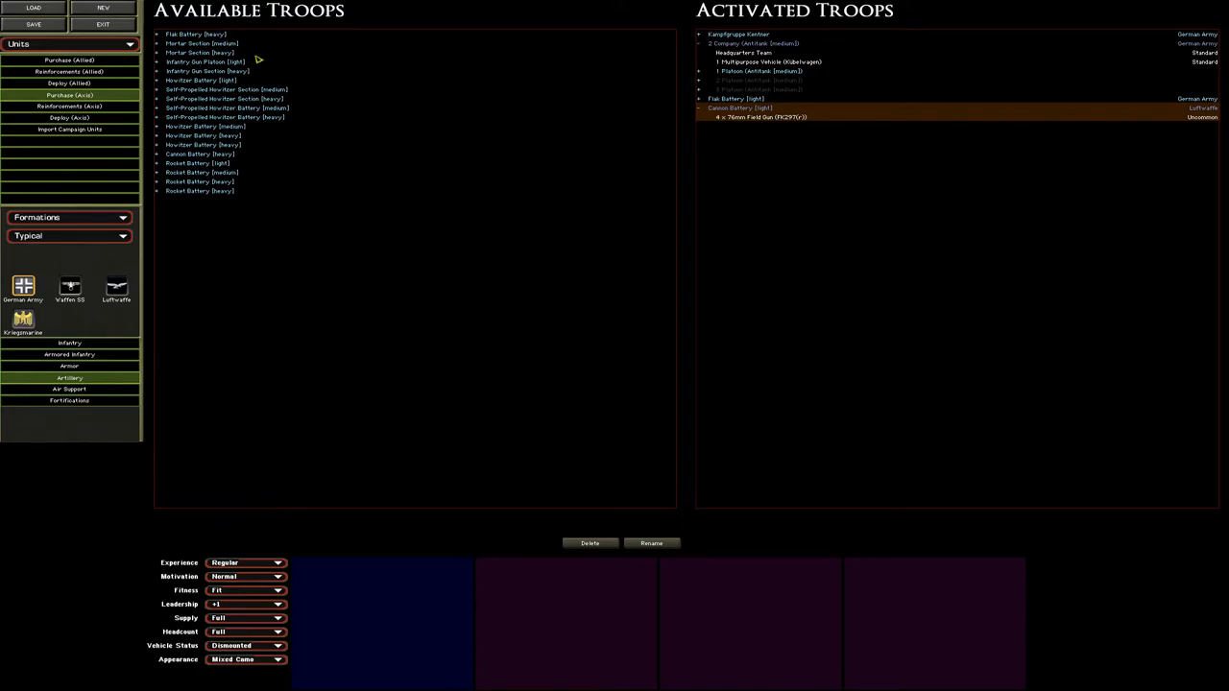
mouse_move(256, 41)
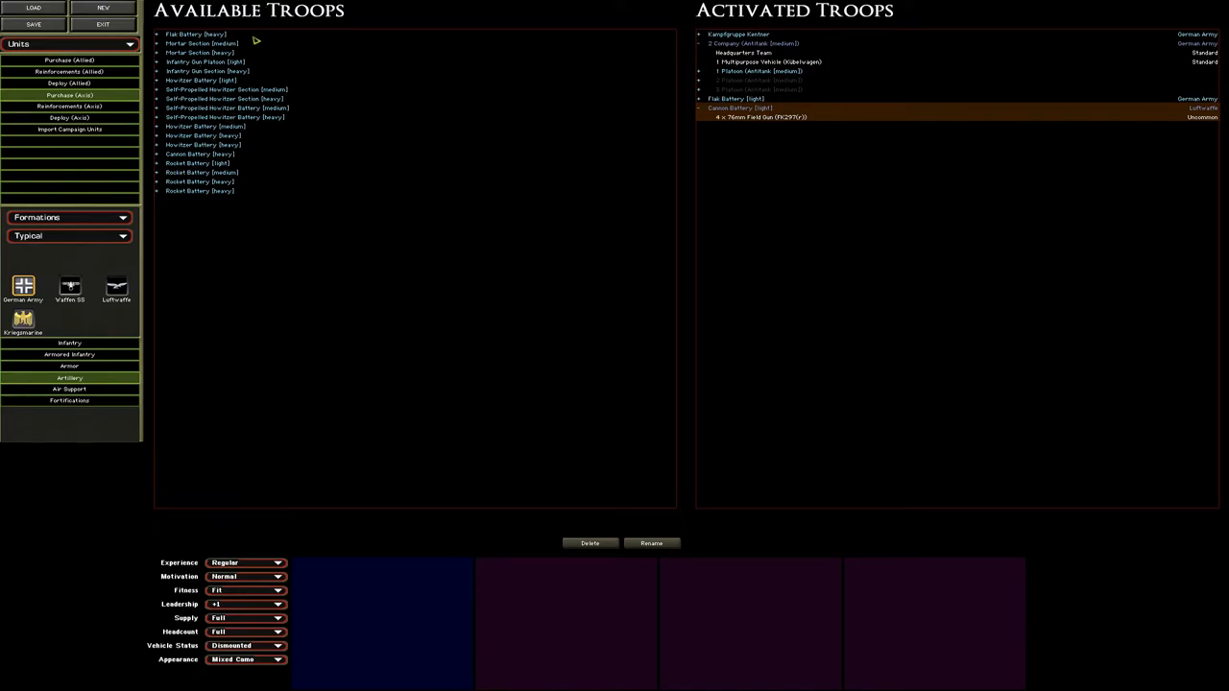
mouse_move(767, 231)
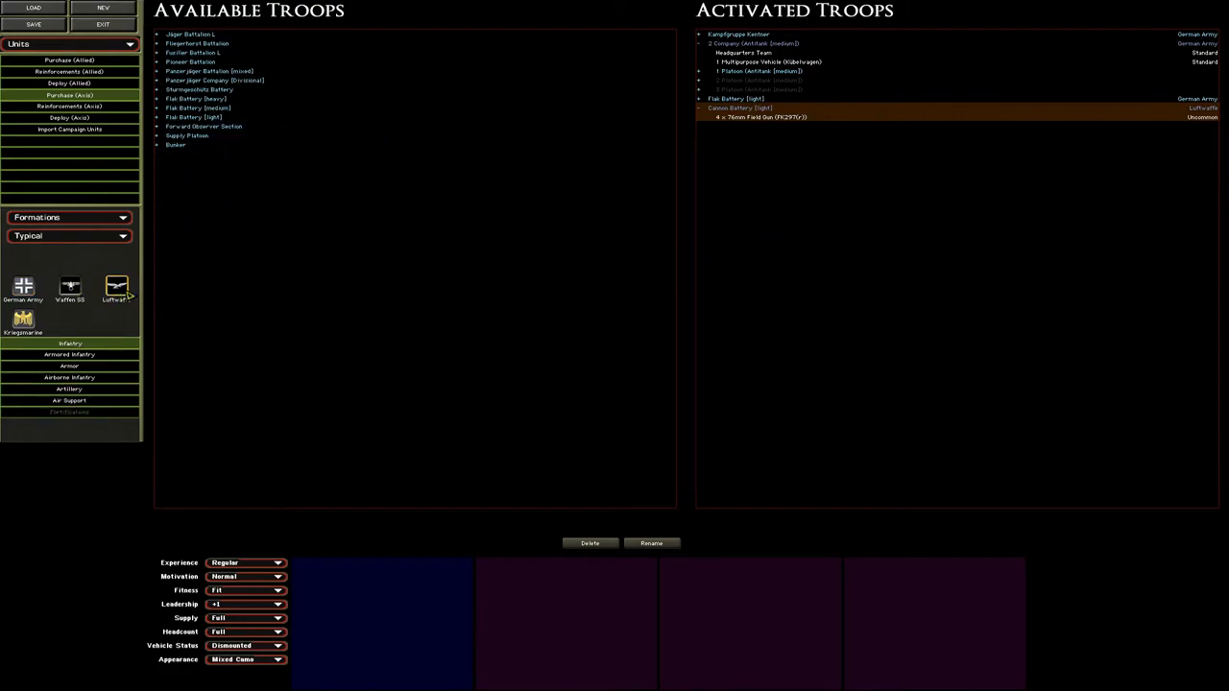
left_click(69, 389)
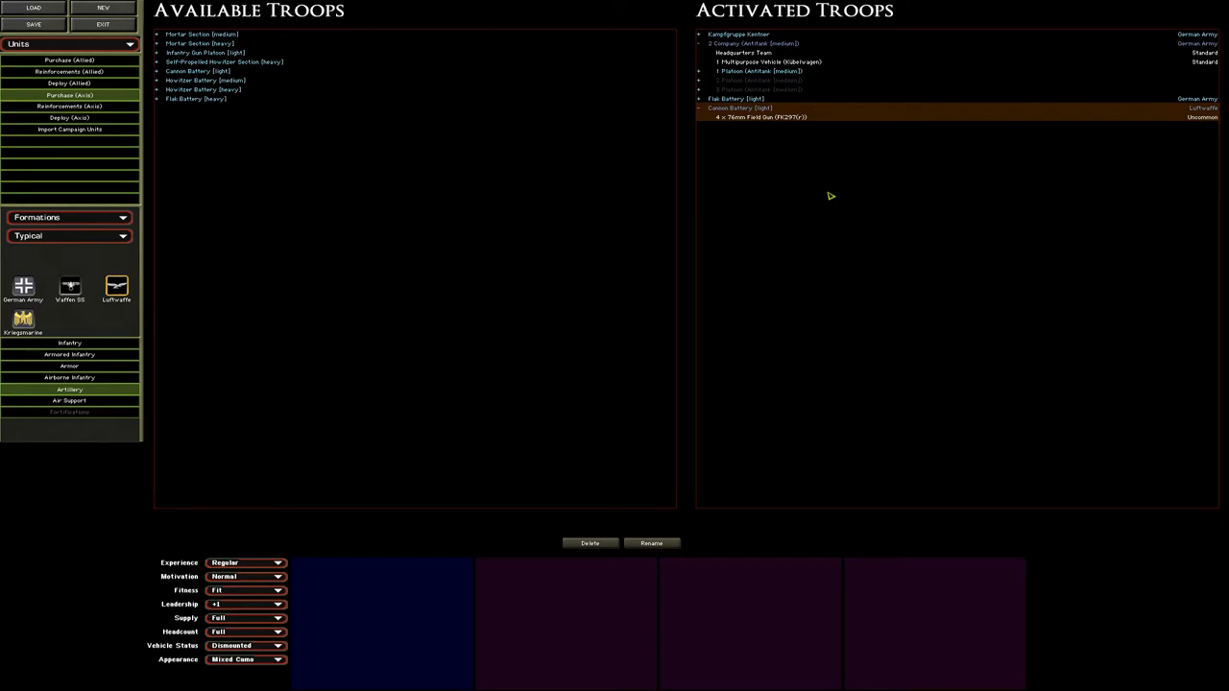
mouse_move(344, 166)
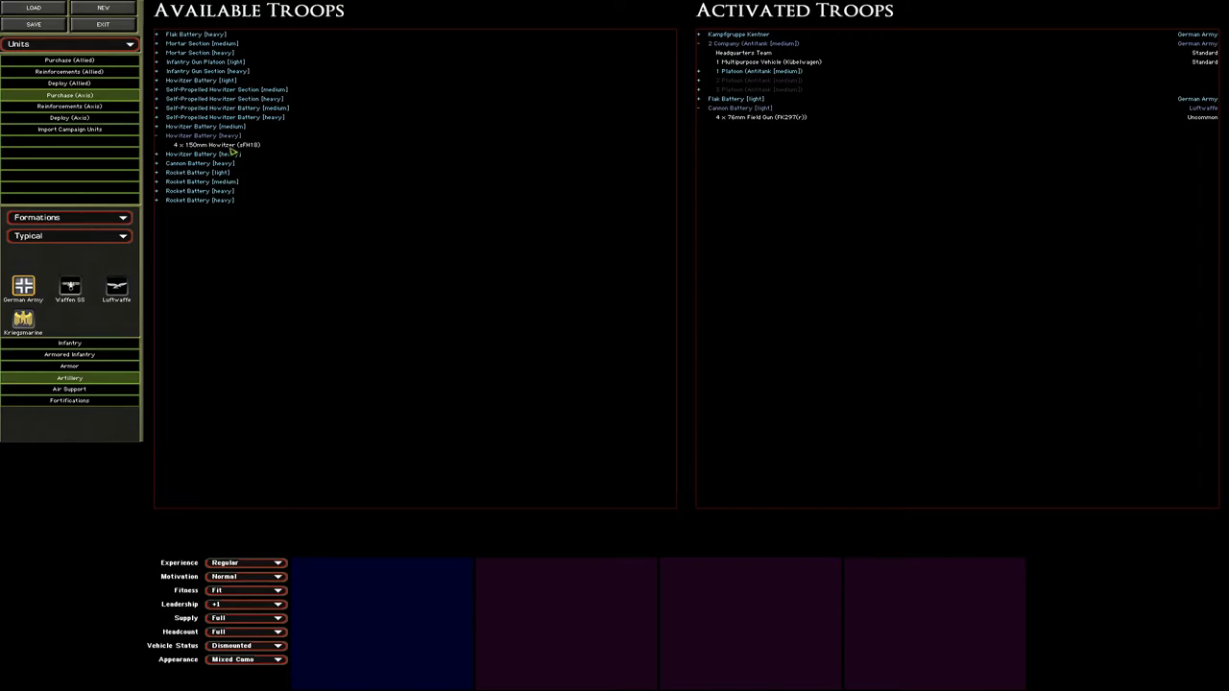
mouse_move(382, 195)
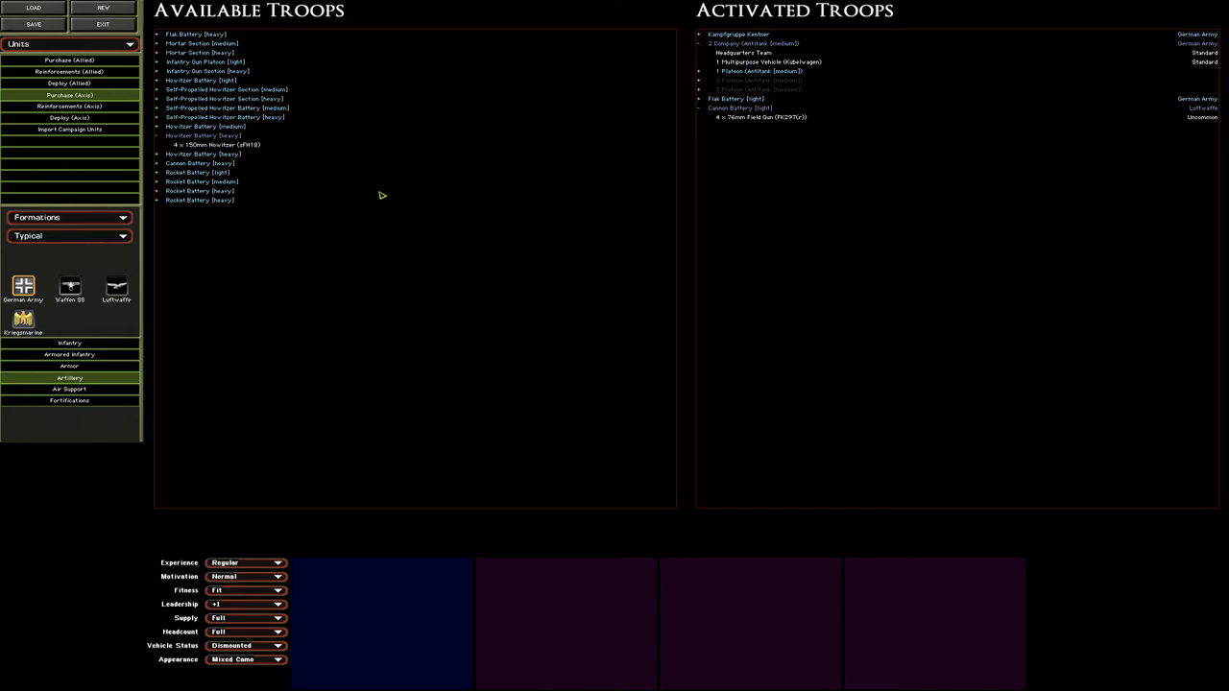
mouse_move(194, 199)
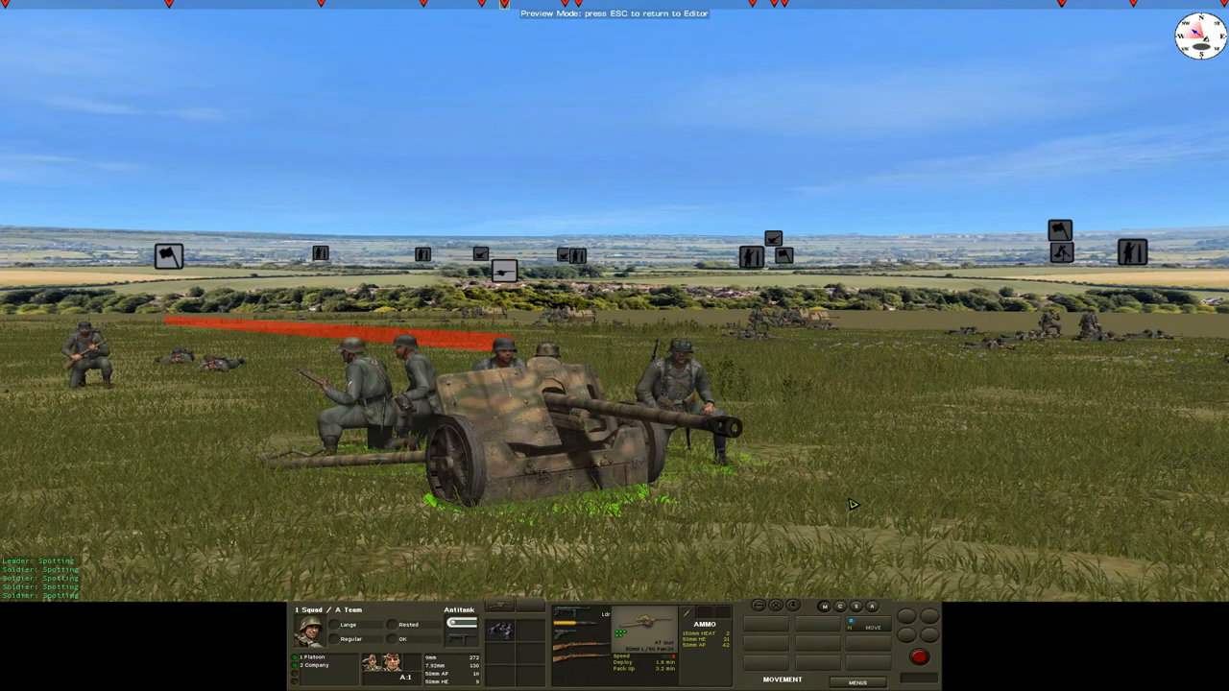
Step: Inspect the mortar section's ammo bearer team in 3D, then exit preview with Esc
left_click(505, 270)
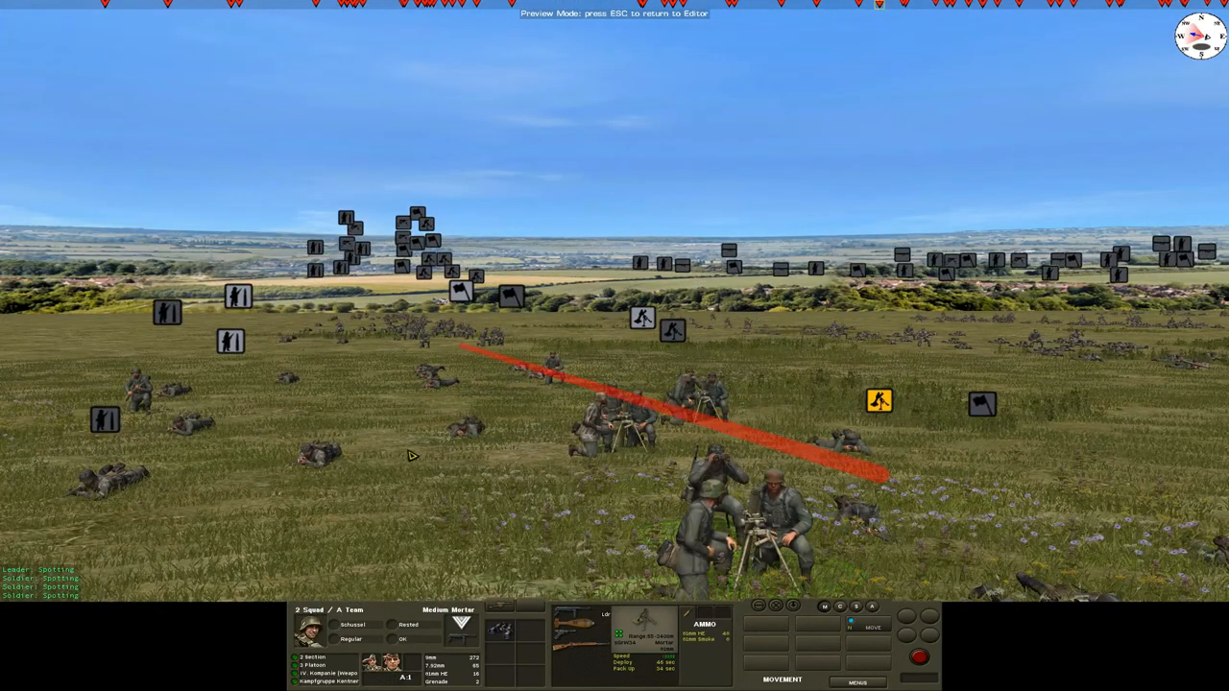
left_click(231, 341)
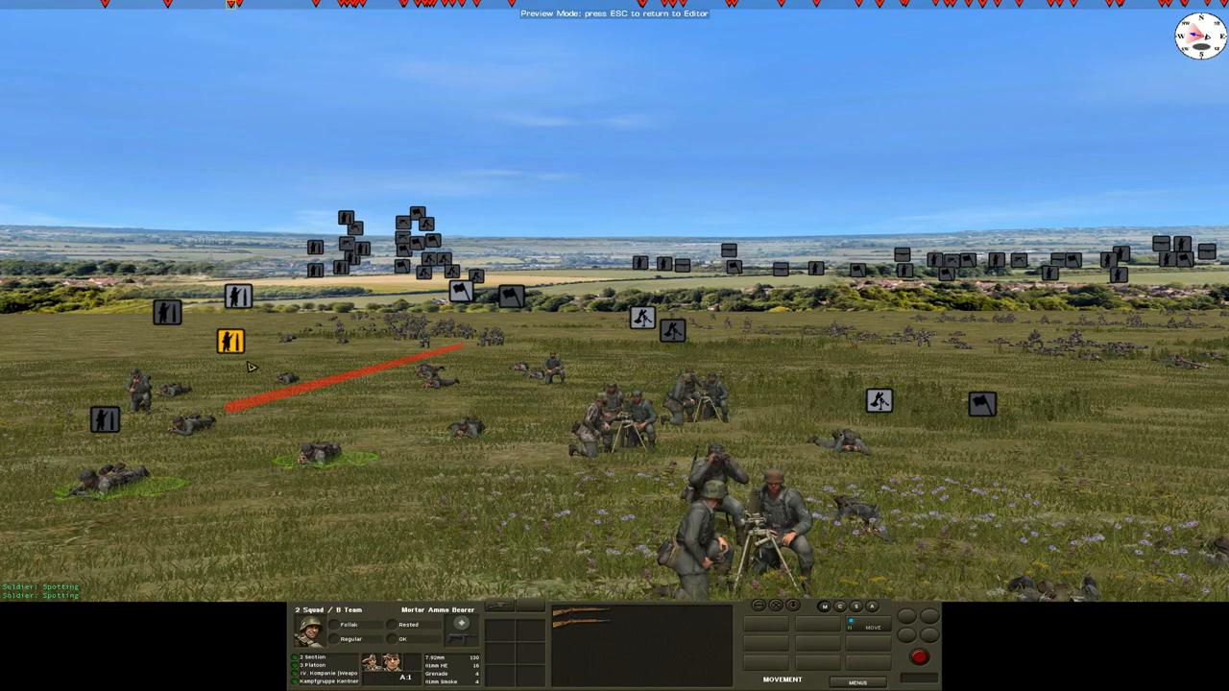
mouse_move(497, 402)
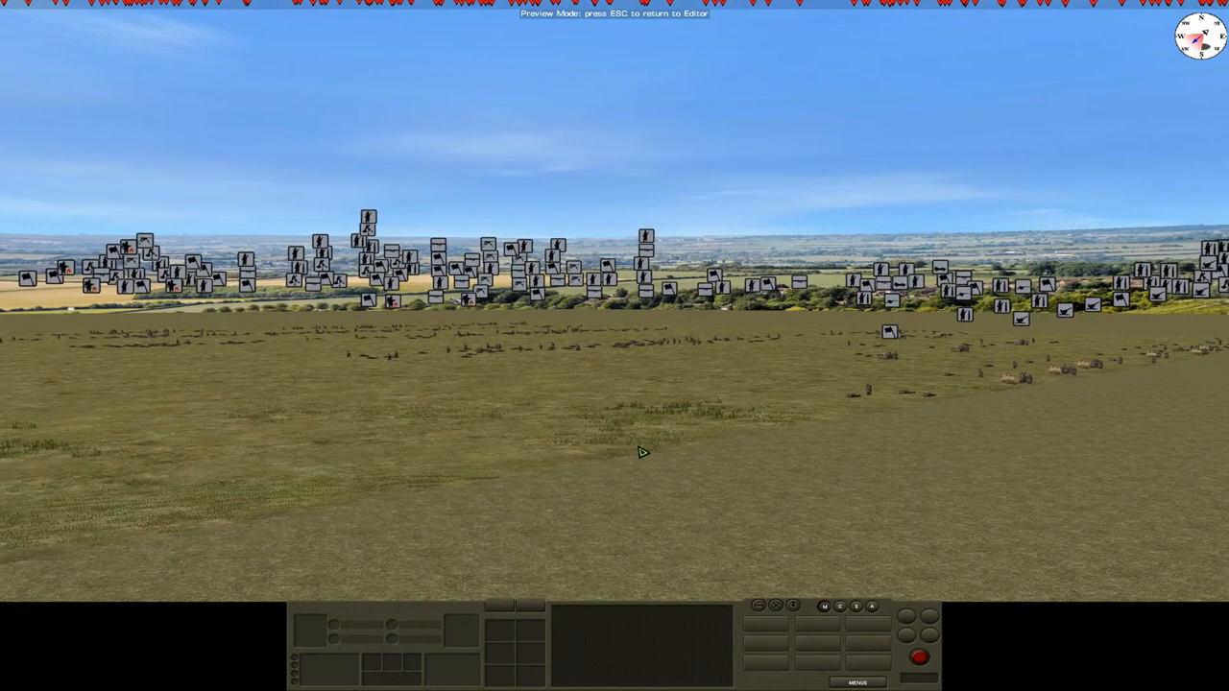
mouse_move(353, 451)
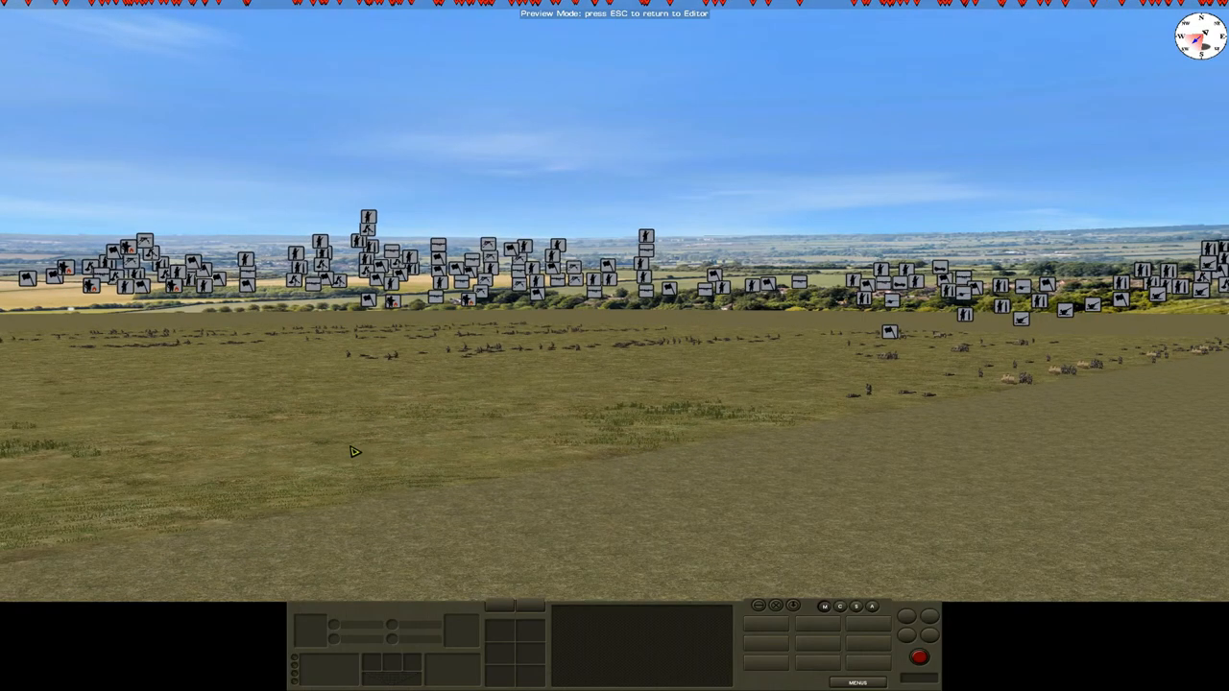
mouse_move(976, 418)
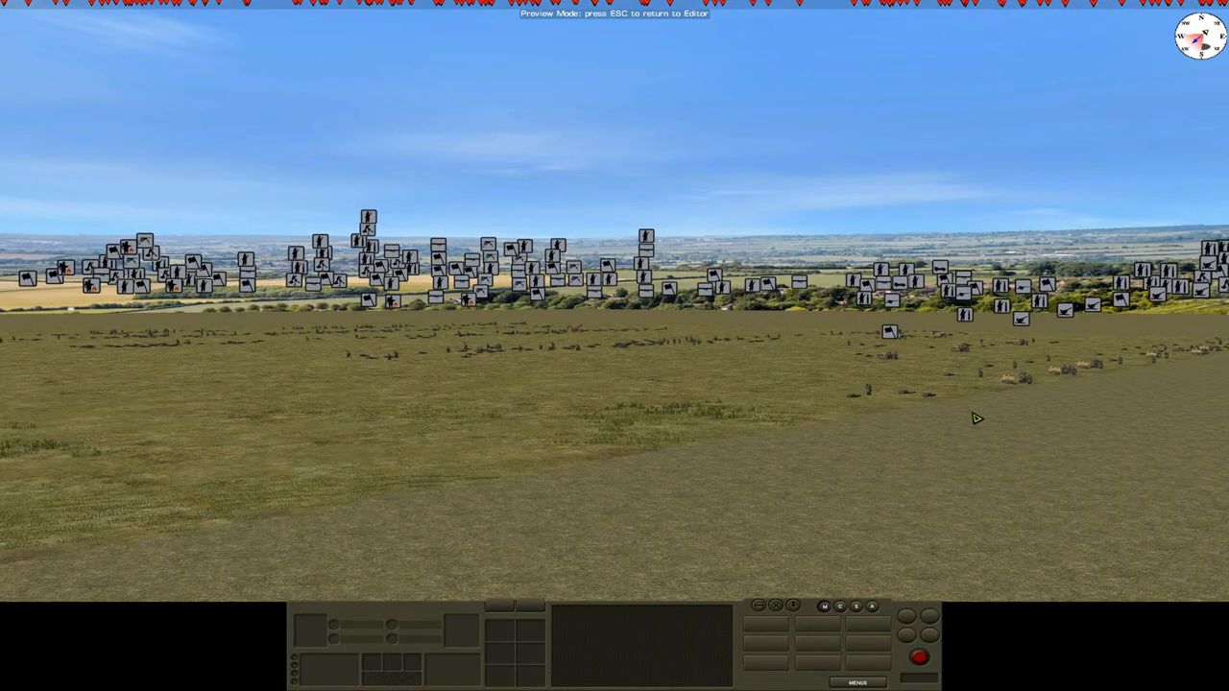
mouse_move(724, 386)
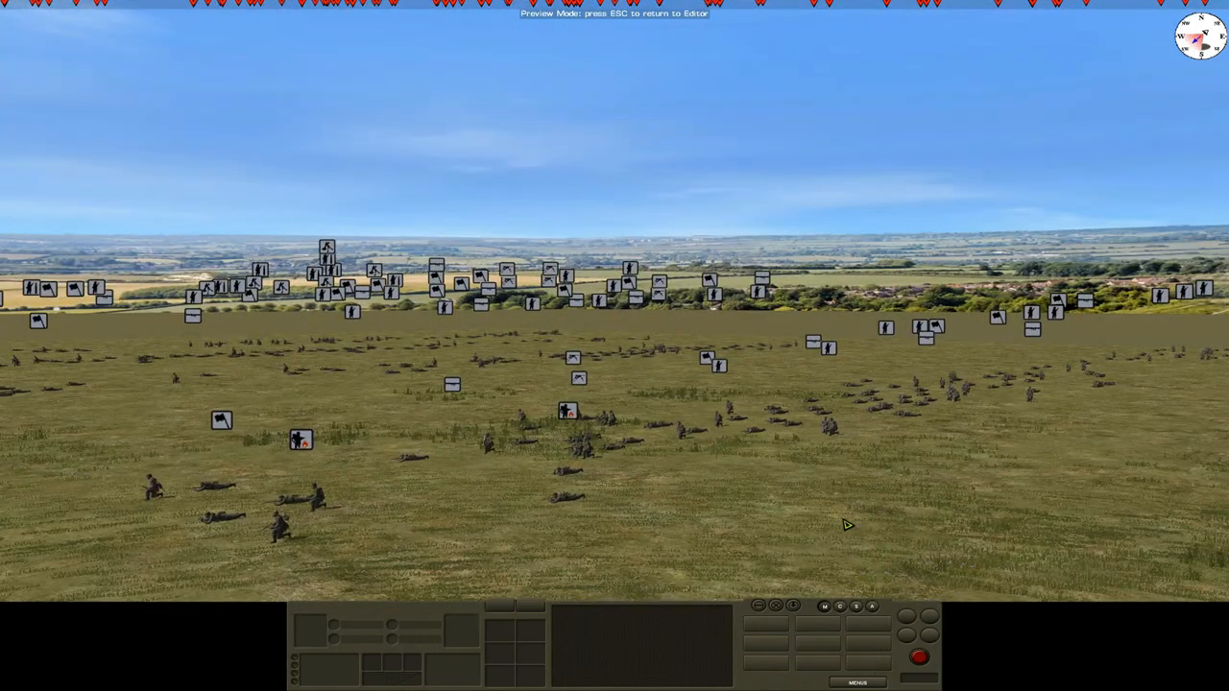
key("Escape")
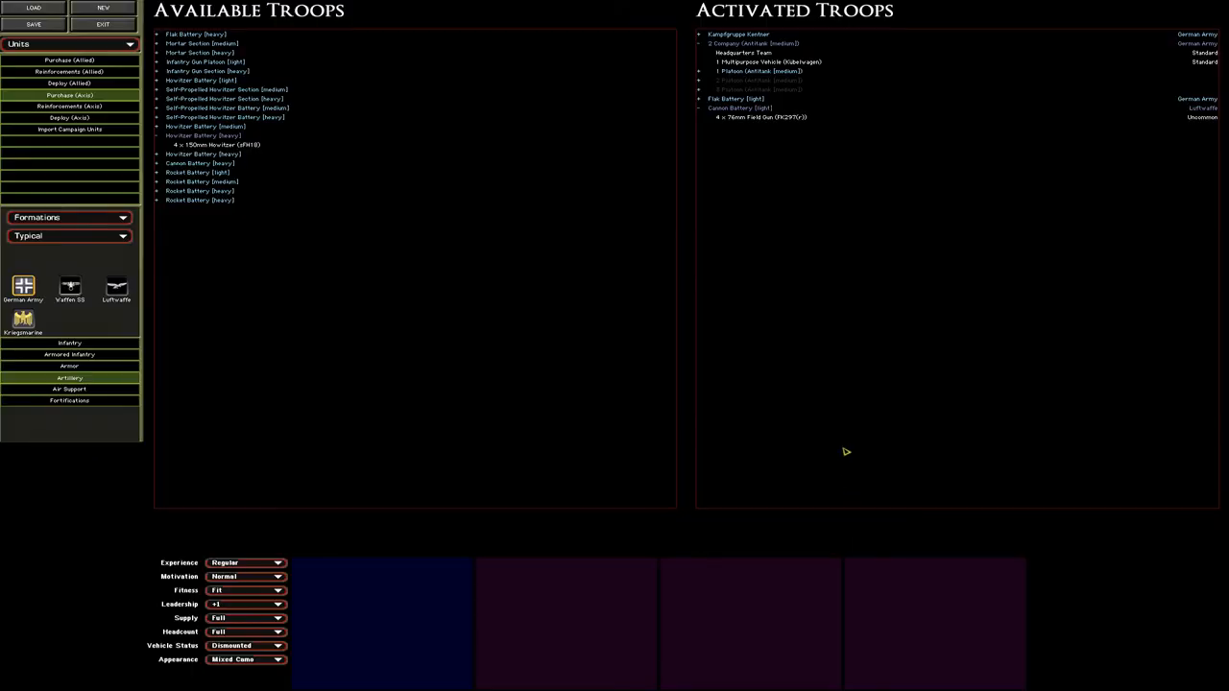
mouse_move(615, 349)
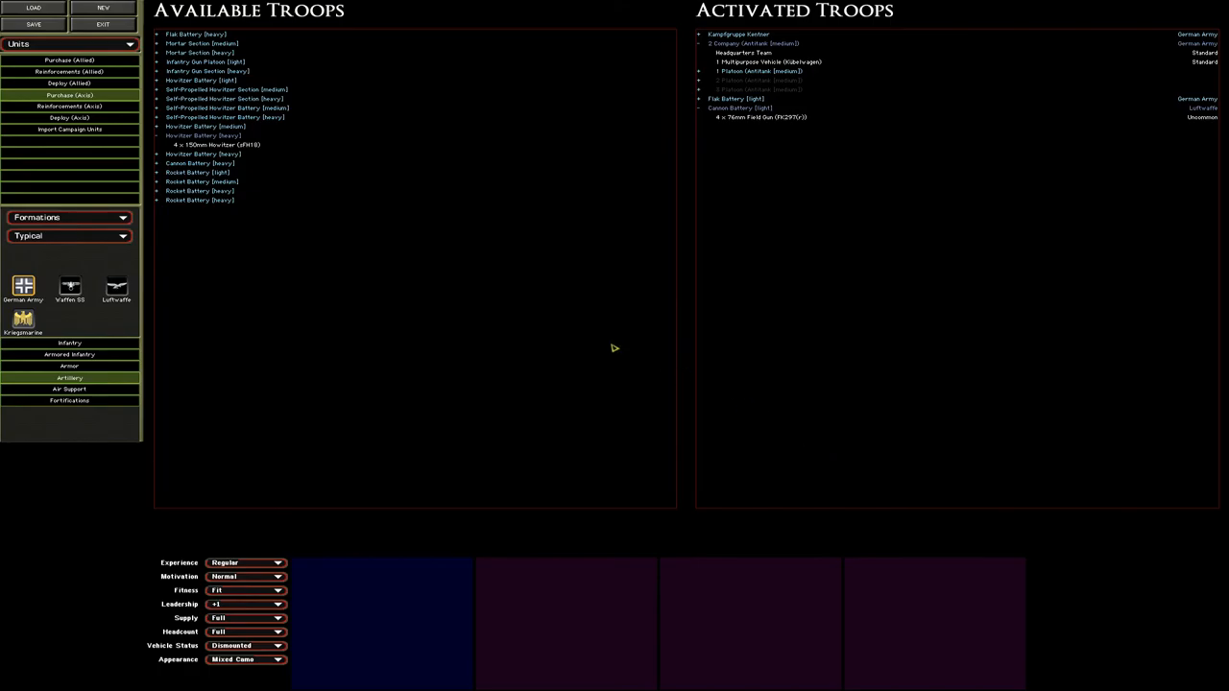